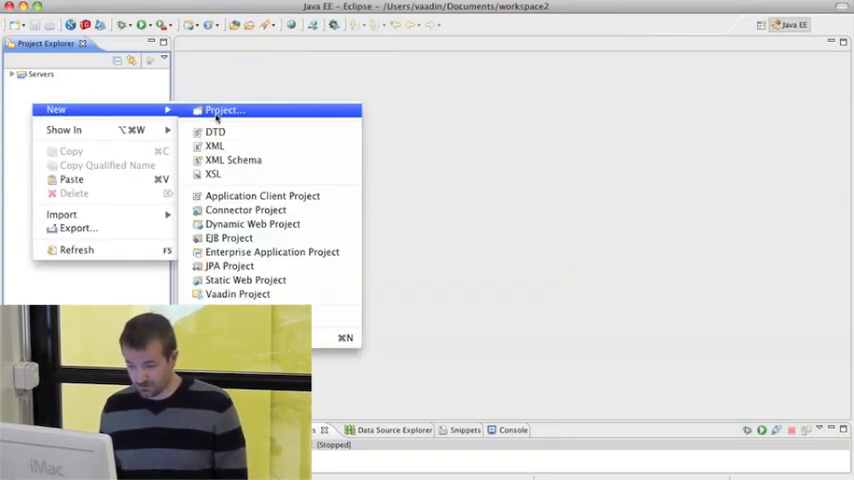
mouse_move(236, 294)
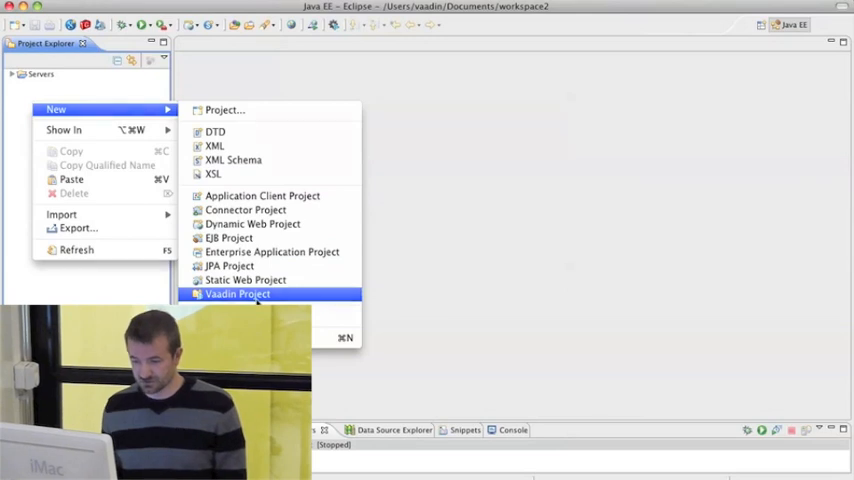
- Create a Vaadin project named Demo and select its com.example.demo package
left_click(238, 292)
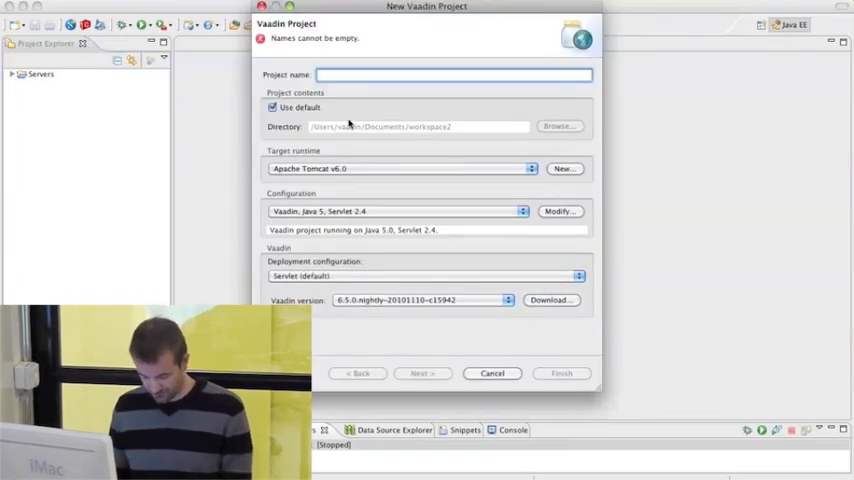
type("Demo")
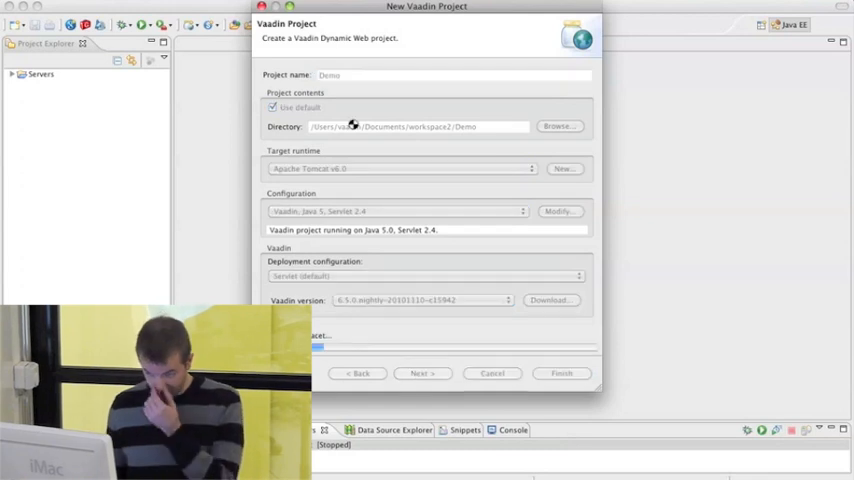
mouse_move(184, 122)
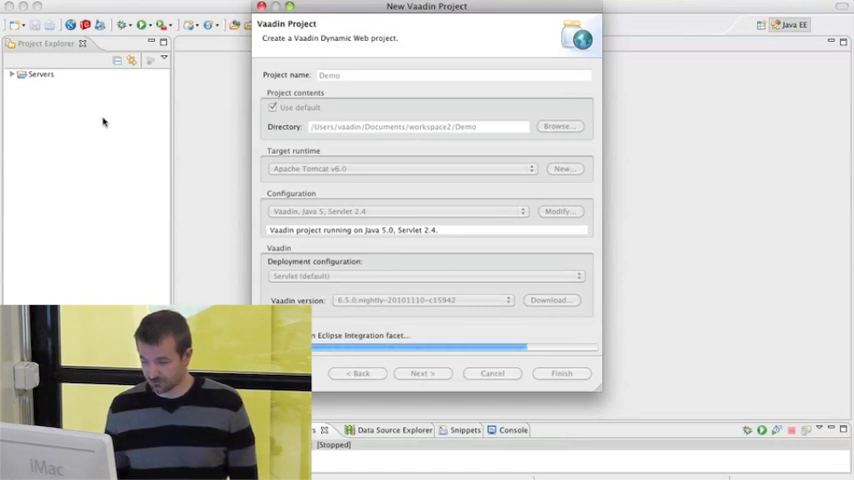
left_click(560, 372)
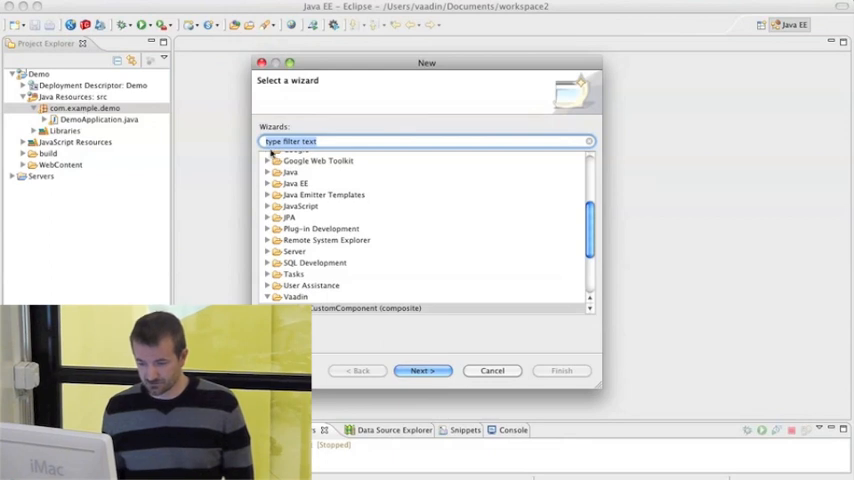
- Choose the Vaadin CustomComponent (composite) wizard, filtering the wizard list with 'vaa'
type("vaa")
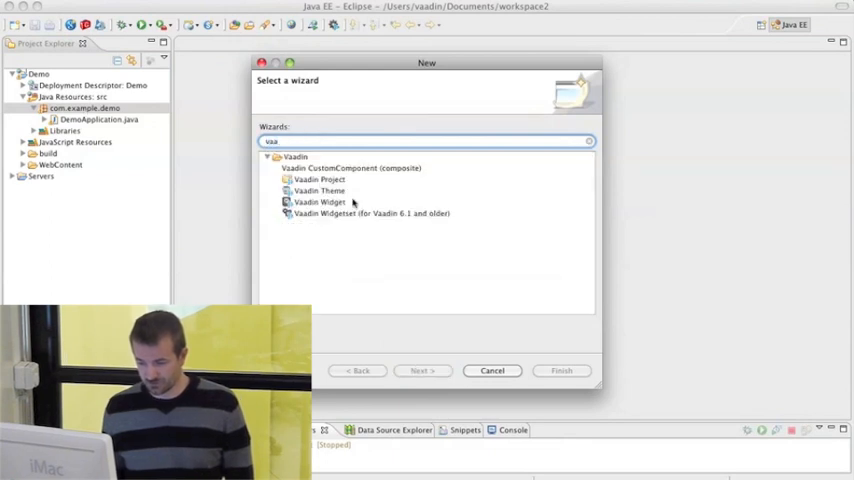
left_click(350, 168)
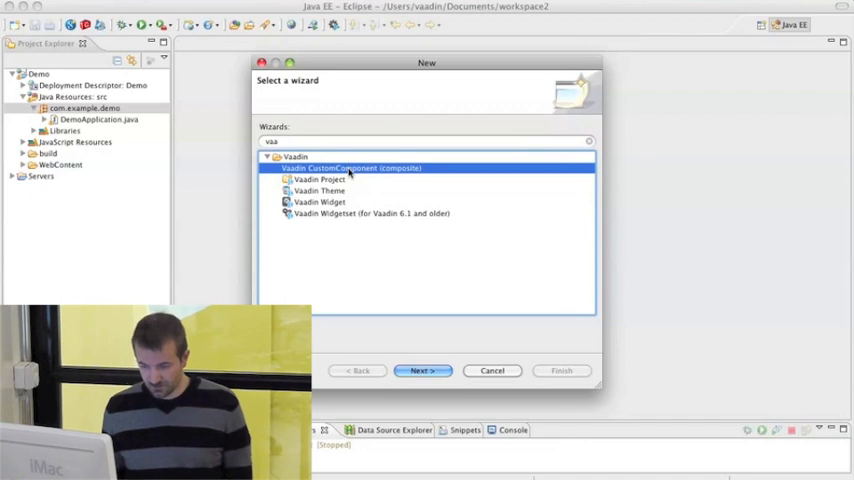
mouse_move(508, 376)
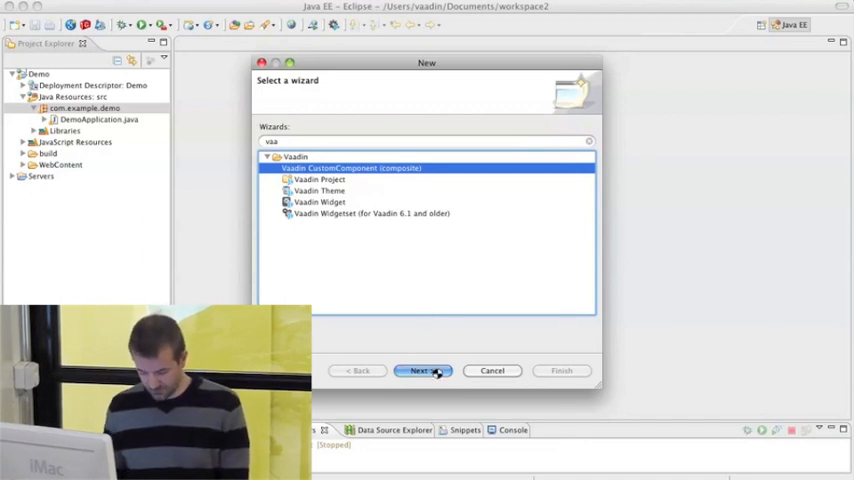
left_click(422, 372)
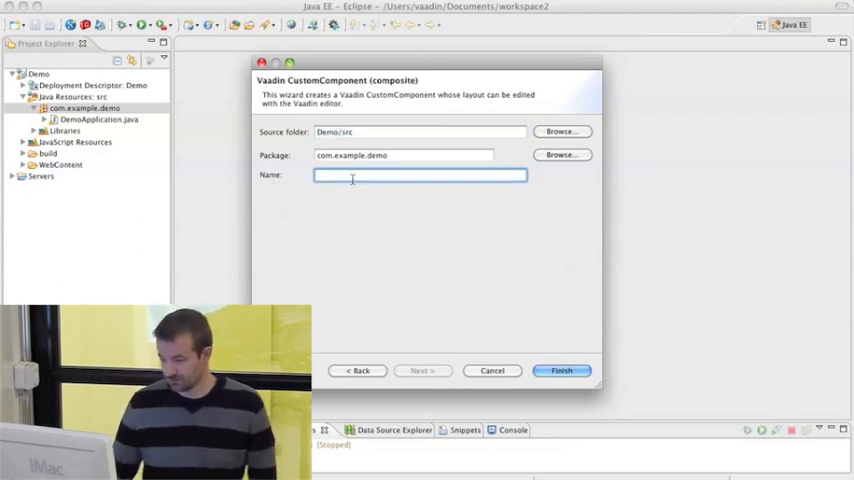
- Name the new component MessageThing and finish creating it in com.example.demo
type("MEssage")
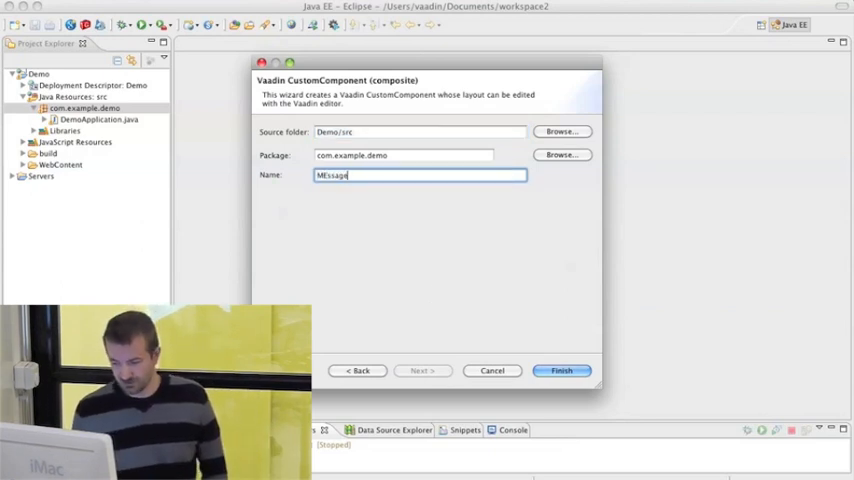
type("Thing")
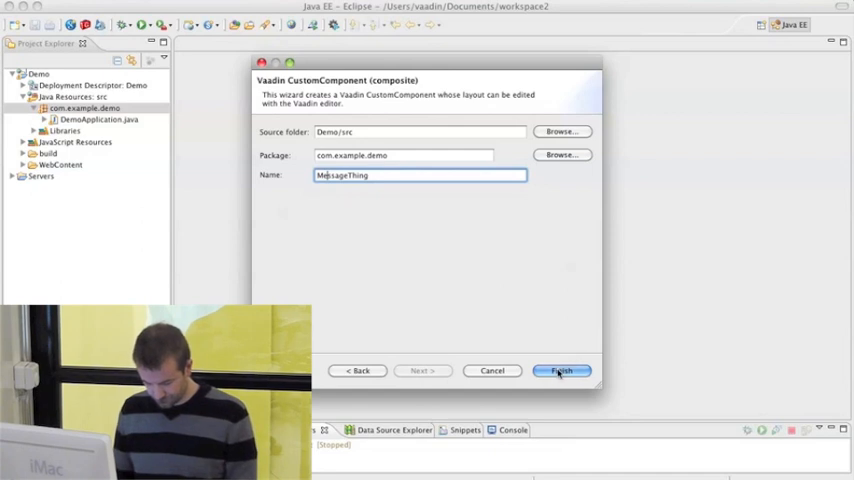
left_click(560, 372)
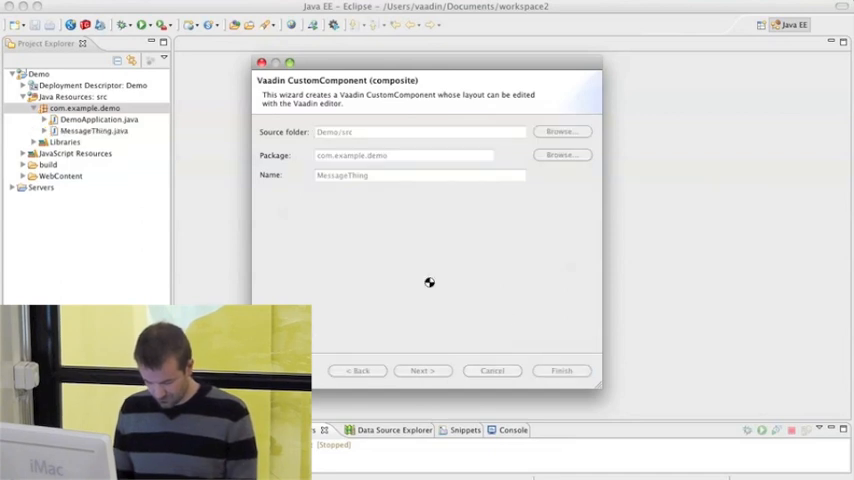
mouse_move(400, 284)
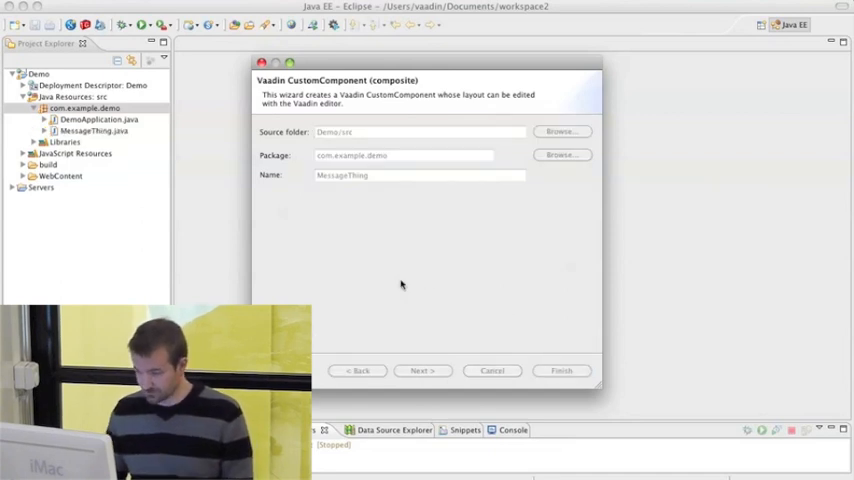
left_click(560, 372)
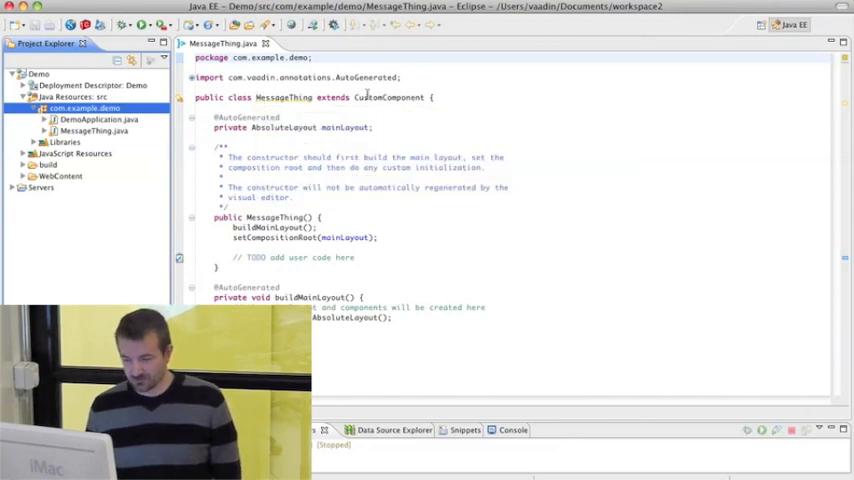
- Highlight the CustomComponent superclass and AbsoluteLayout type in the generated MessageThing code
double_click(388, 96)
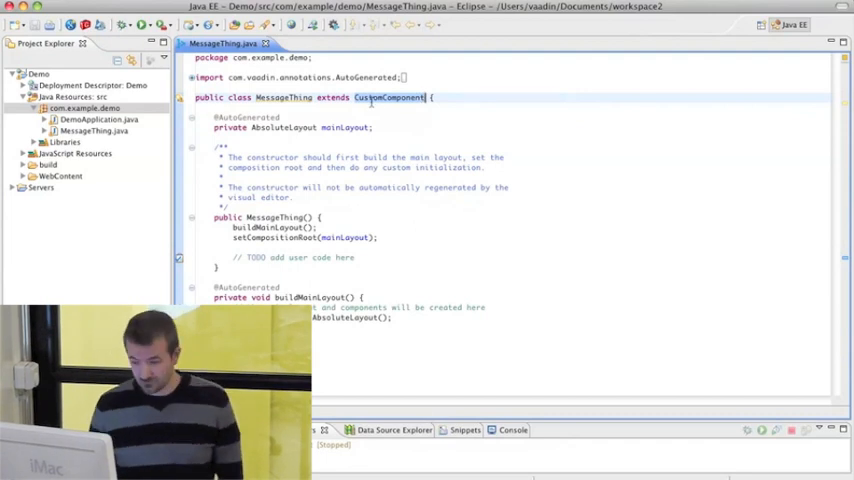
mouse_move(252, 128)
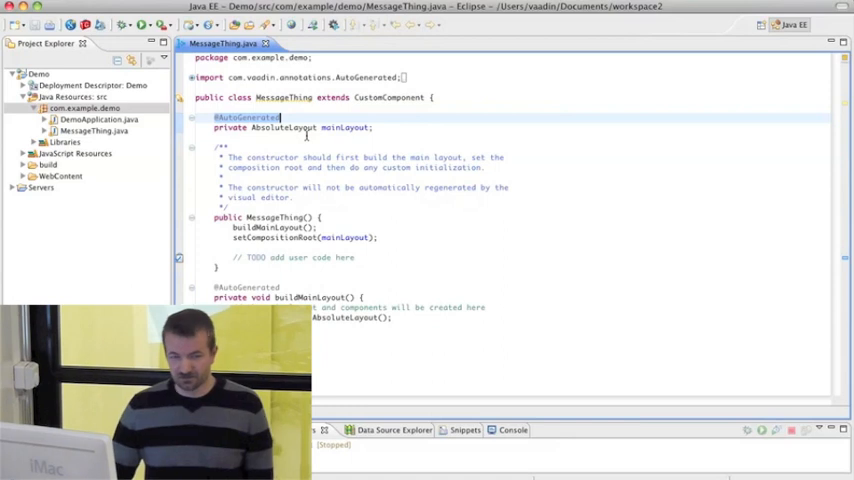
mouse_move(344, 128)
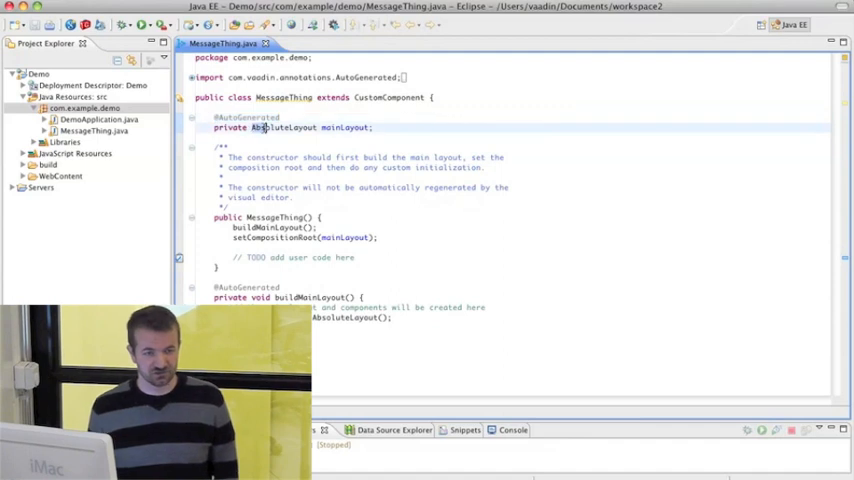
double_click(284, 128)
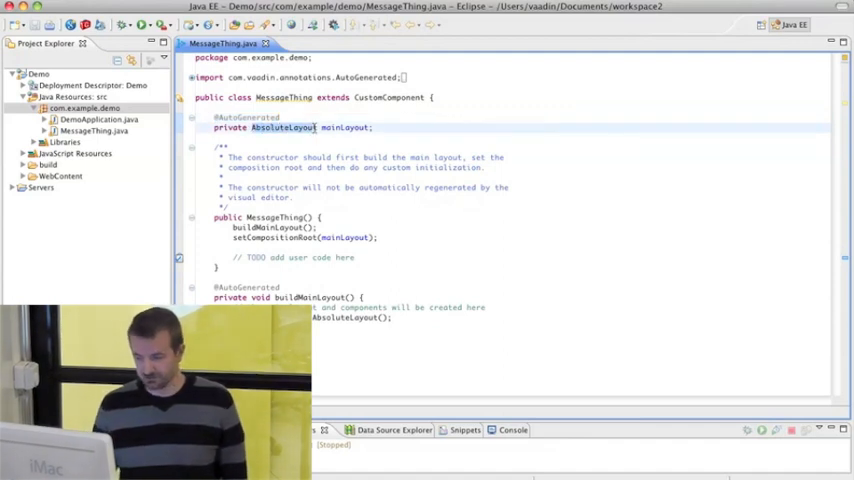
mouse_move(284, 128)
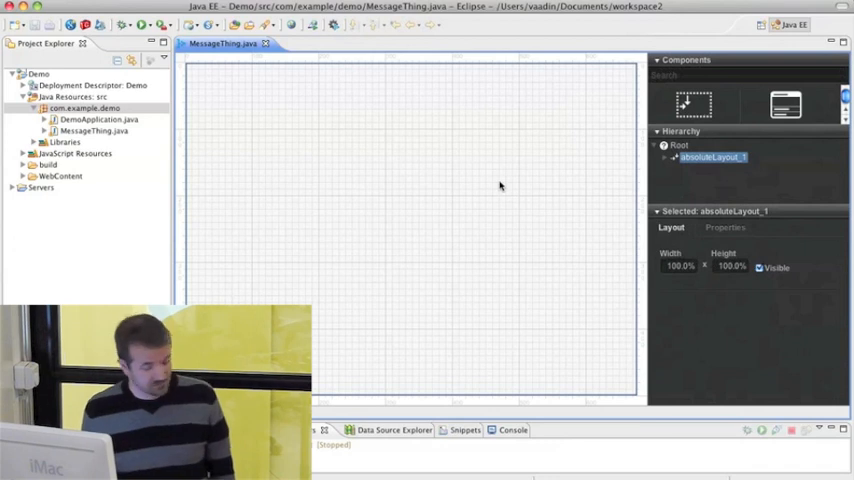
mouse_move(484, 156)
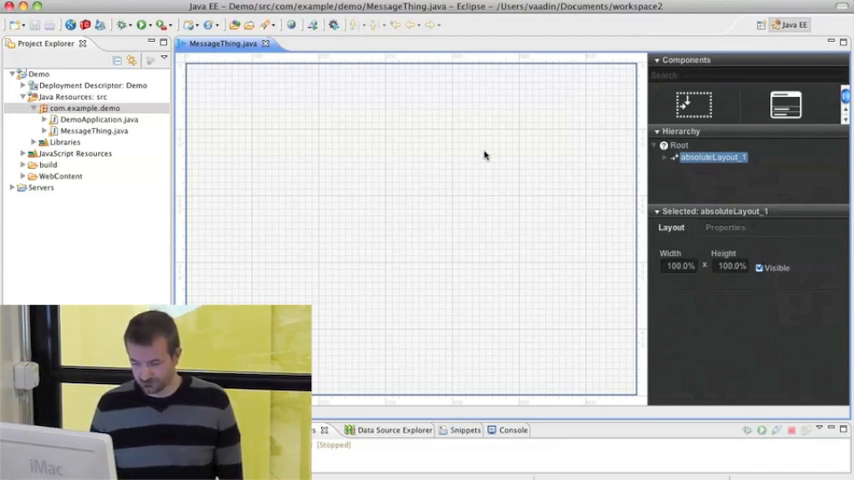
mouse_move(474, 148)
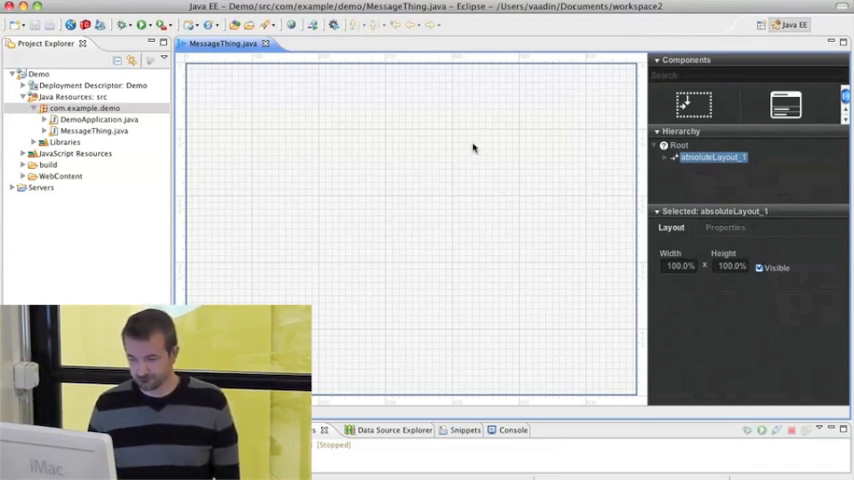
mouse_move(416, 144)
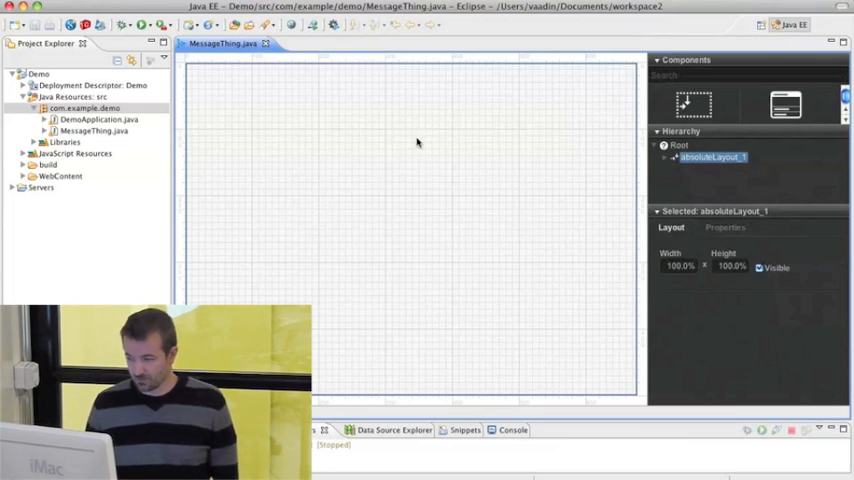
mouse_move(508, 120)
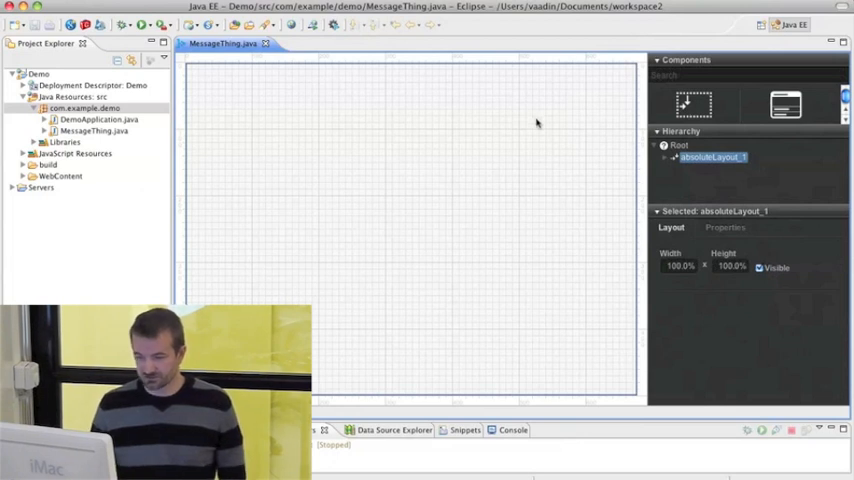
mouse_move(580, 112)
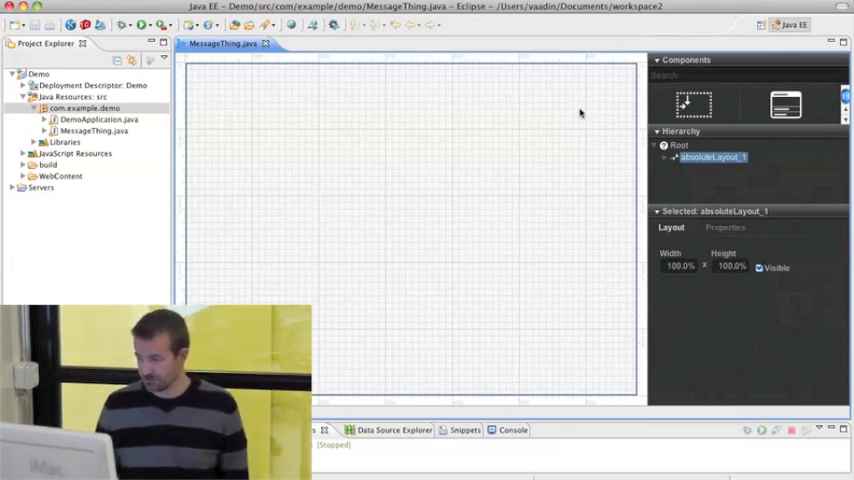
mouse_move(736, 118)
type("text")
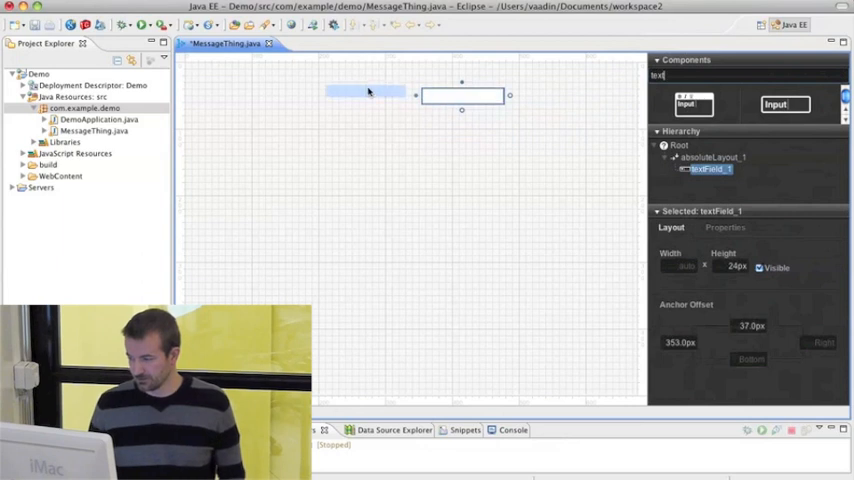
- Place a text field at the top of the layout, then add a horizontal layout to the root
left_click_drag(460, 96, 242, 84)
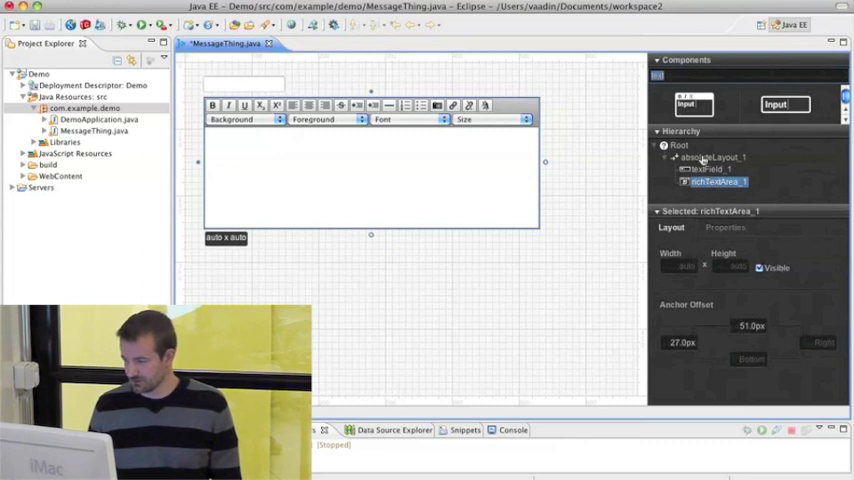
left_click(712, 156)
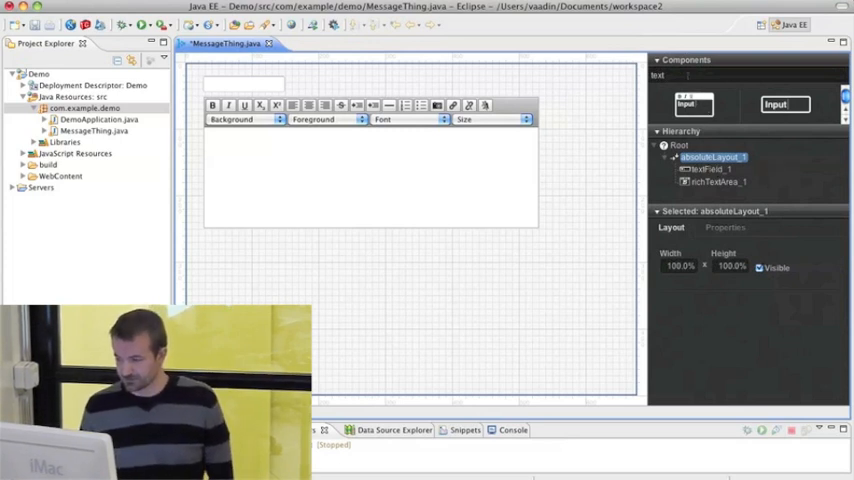
type("ho")
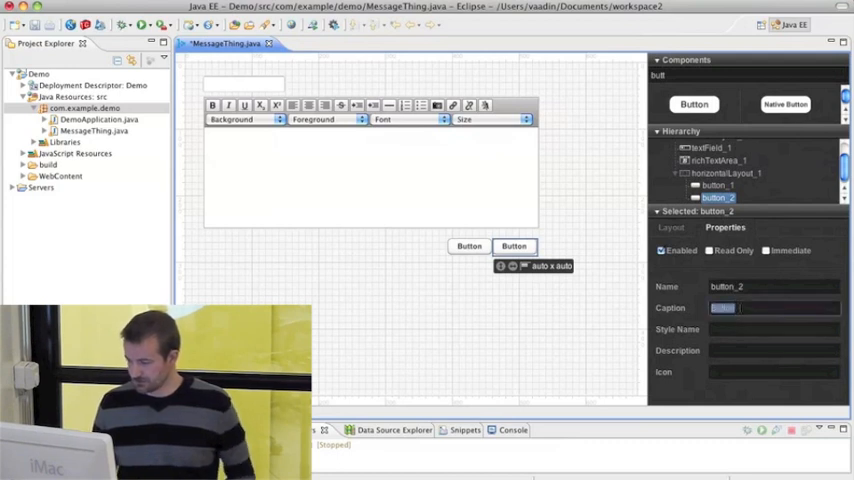
- Caption the two buttons Send and Cancel and select their horizontal layout row
type("Send")
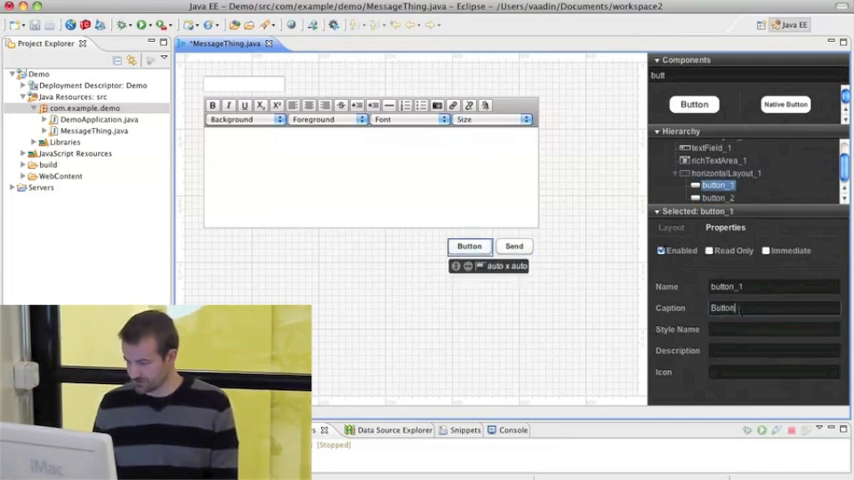
type("CAncel")
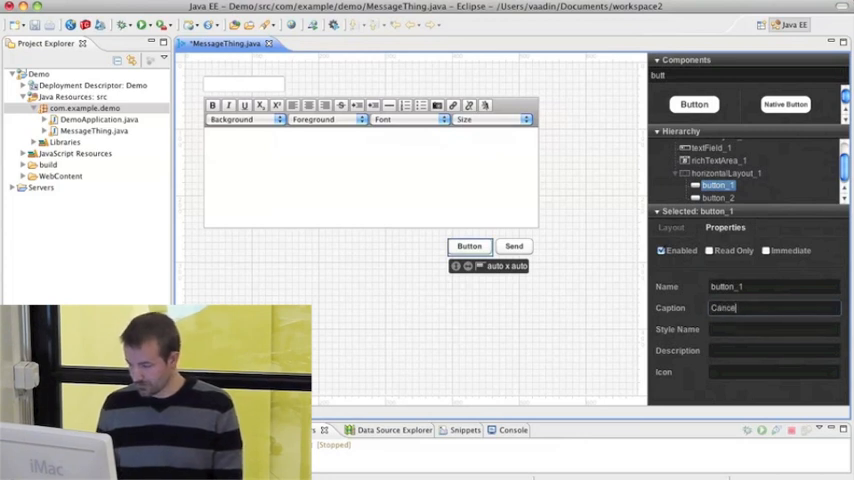
type("Cancel")
left_click(774, 328)
type("link")
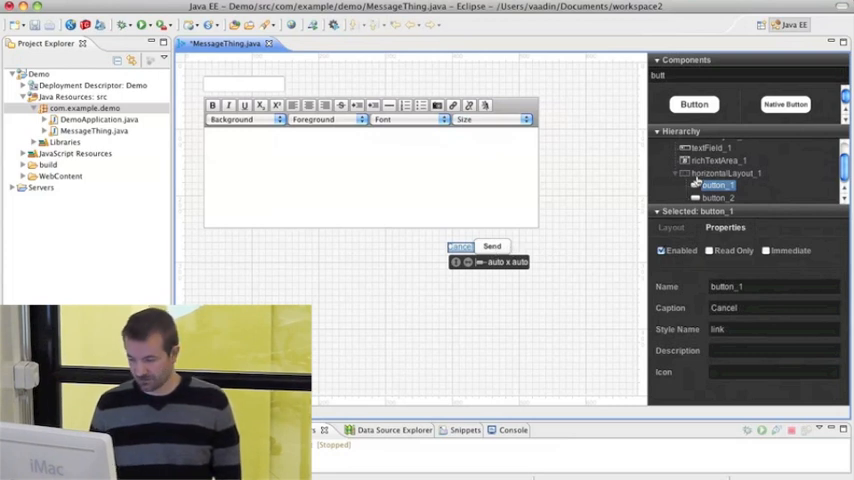
left_click(726, 172)
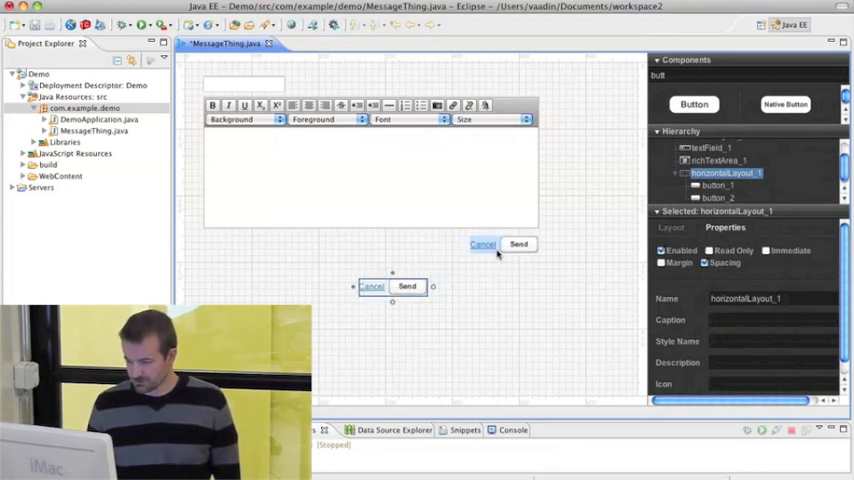
- Caption the top text field Subject and start editing its Width in the Layout settings
left_click(712, 148)
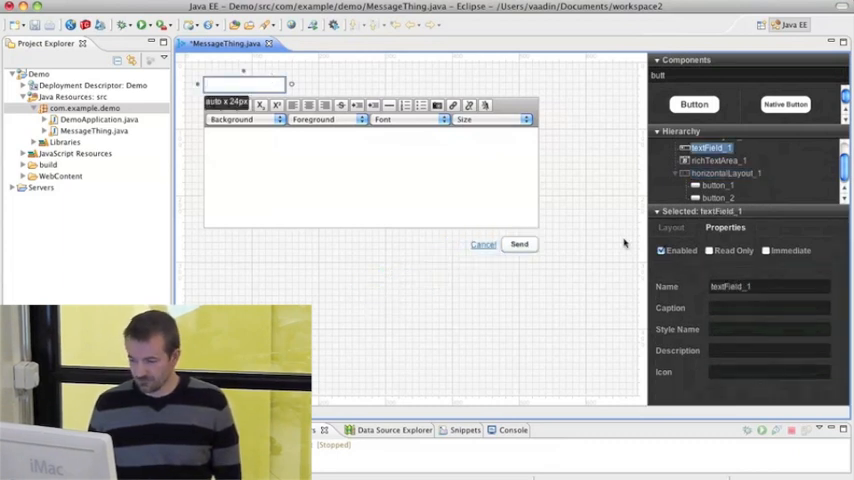
type("Subject")
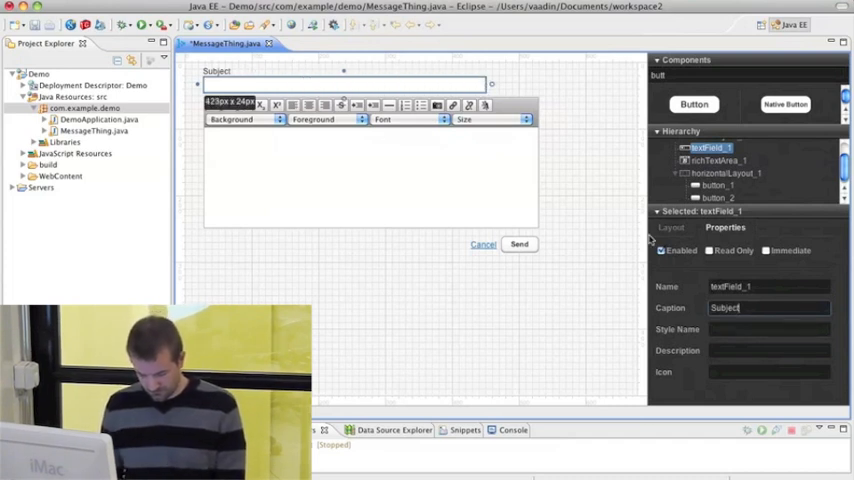
left_click(672, 228)
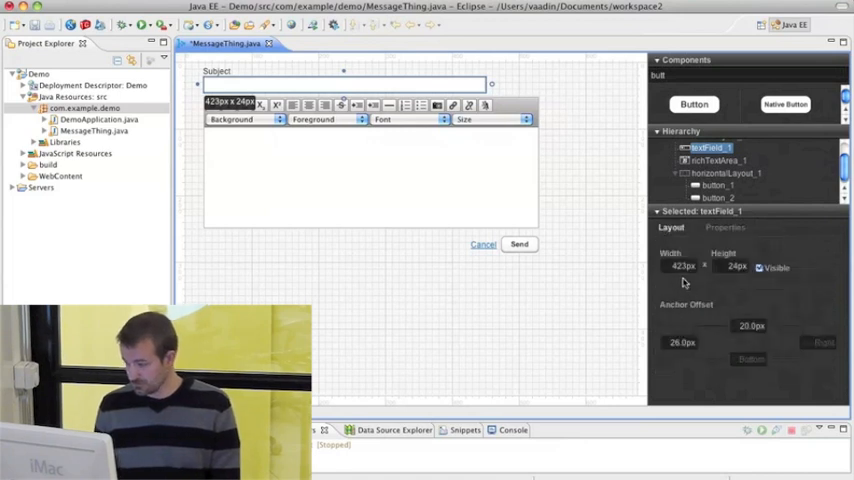
triple_click(682, 268)
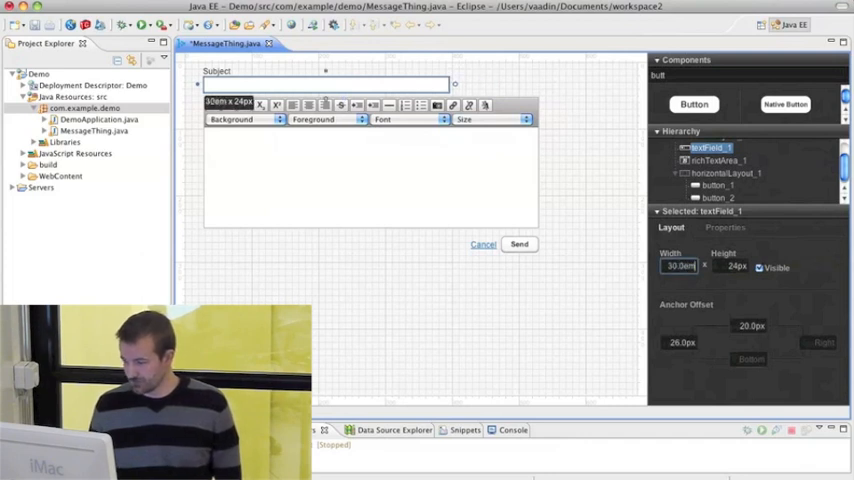
mouse_move(572, 216)
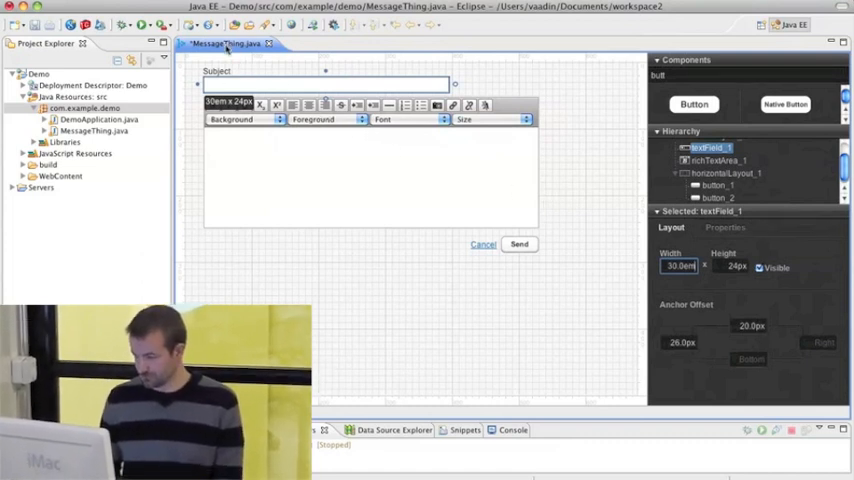
mouse_move(228, 44)
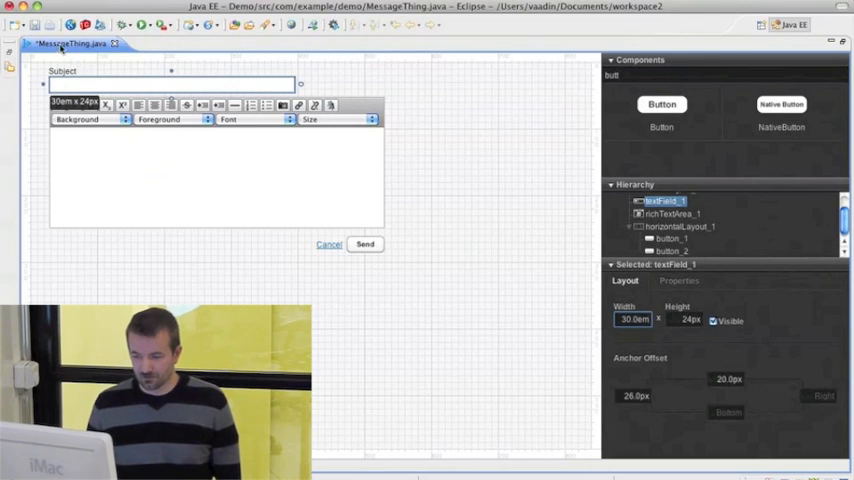
mouse_move(70, 44)
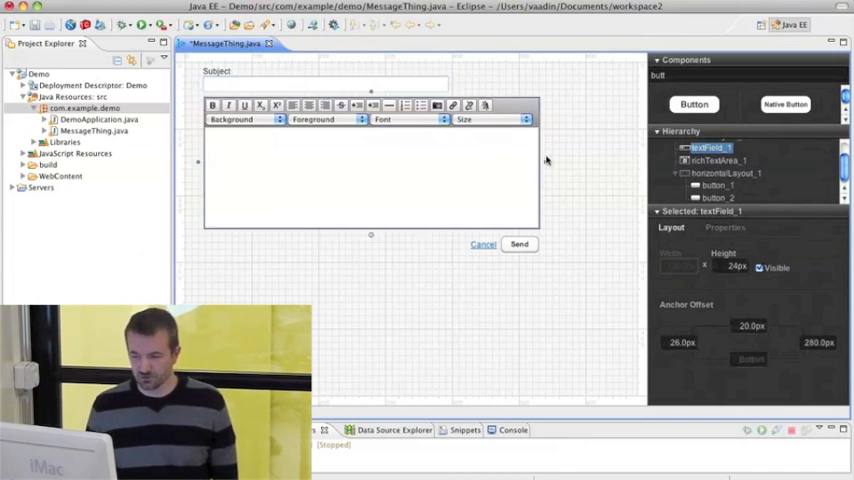
- Select the rich text area below the Subject field to adjust its layout
left_click(720, 160)
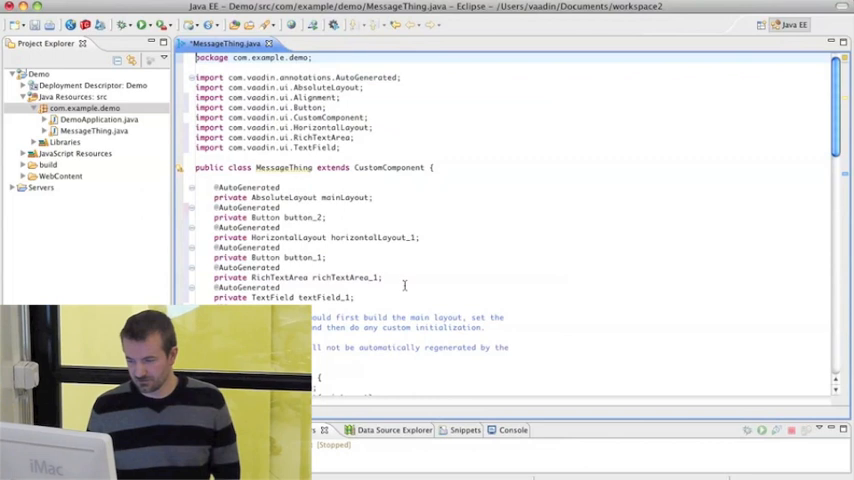
scroll("down", 3)
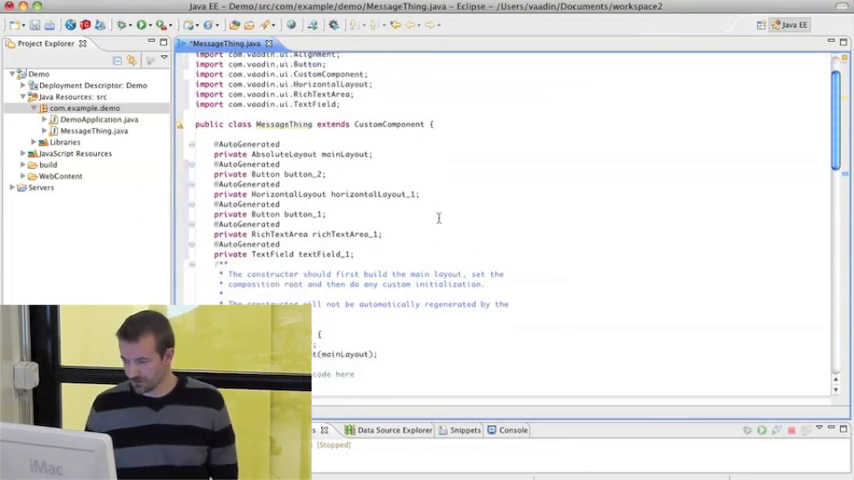
scroll("down", 3)
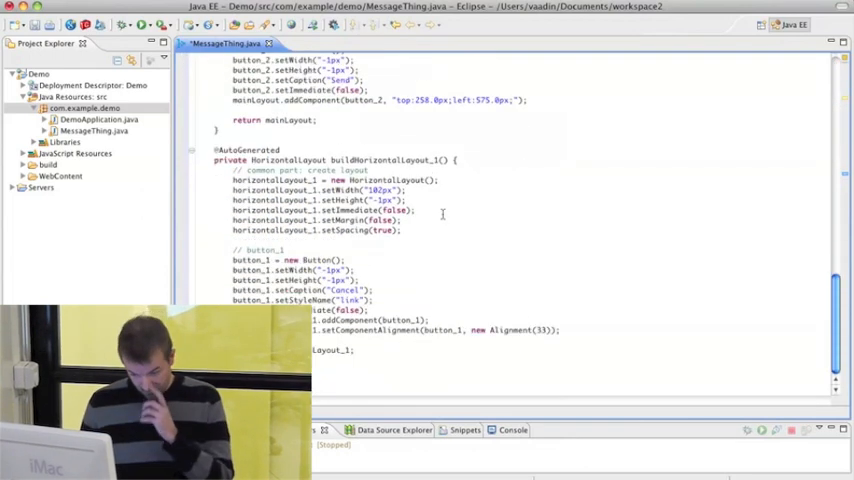
scroll("up", 3)
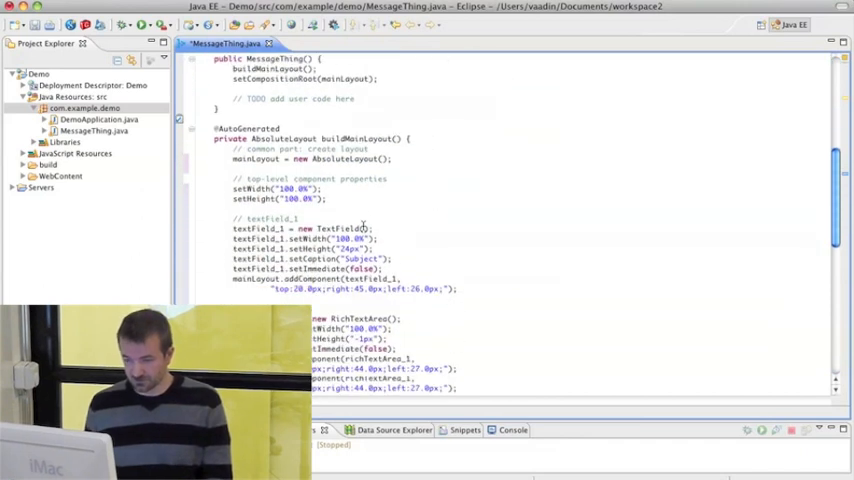
scroll("down", 3)
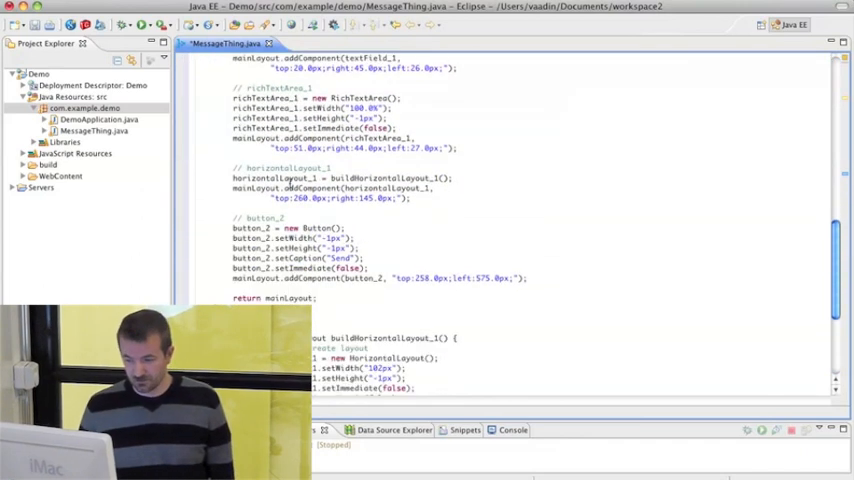
scroll("up", 3)
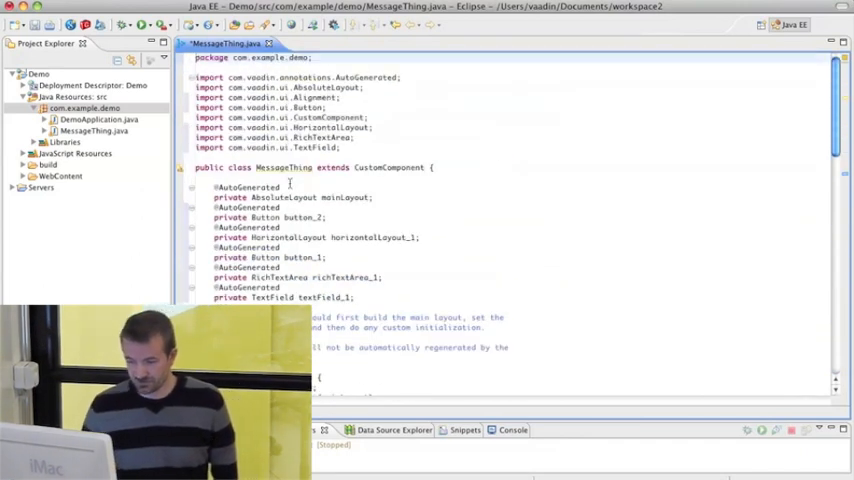
scroll("down", 3)
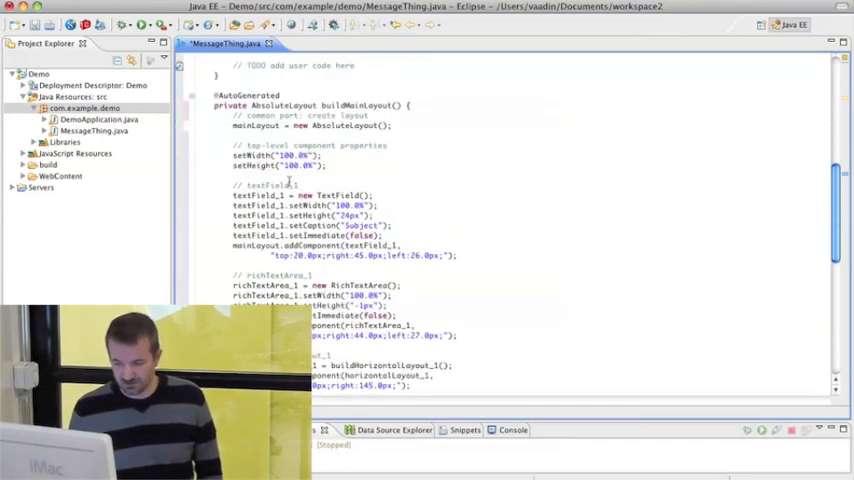
scroll("up", 3)
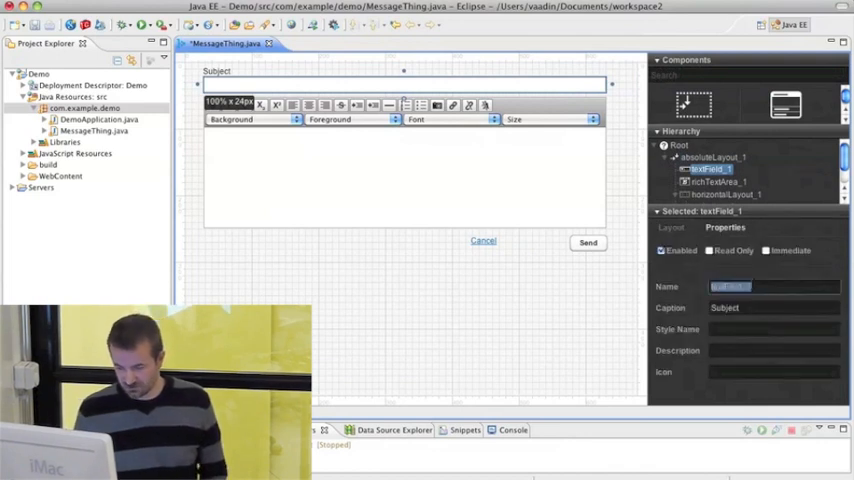
- Rename the Subject text field to subject and the rich text area to message
type("subject")
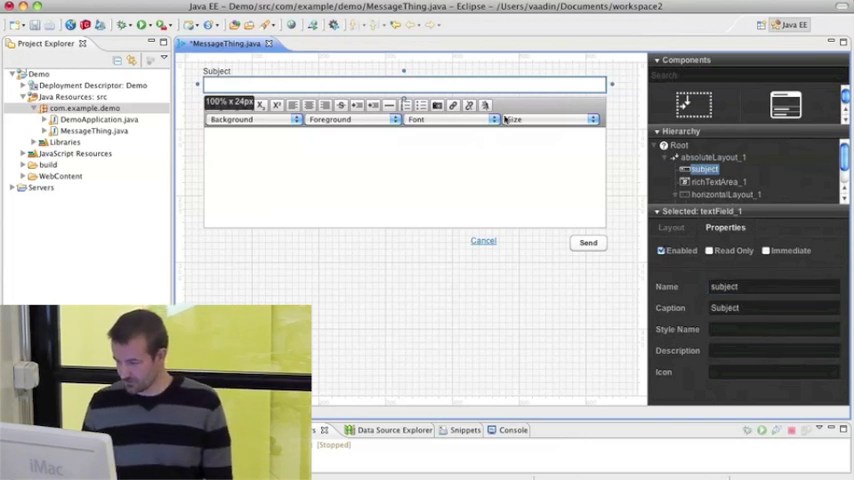
left_click(716, 180)
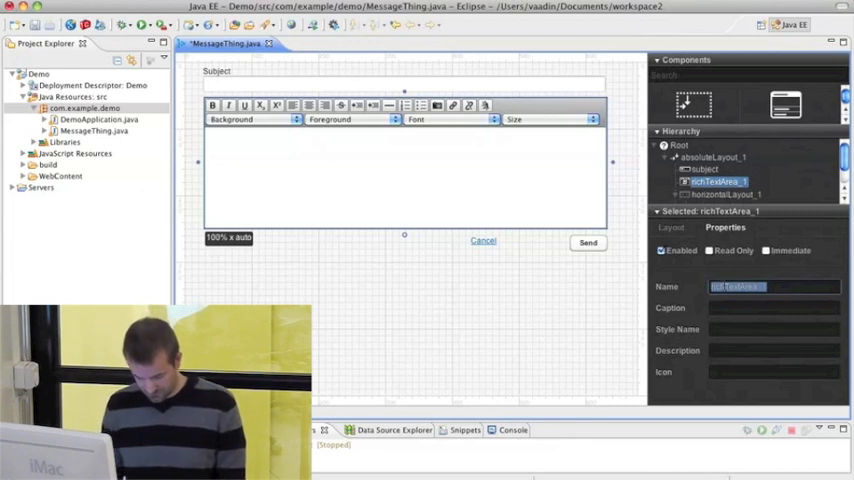
type("message")
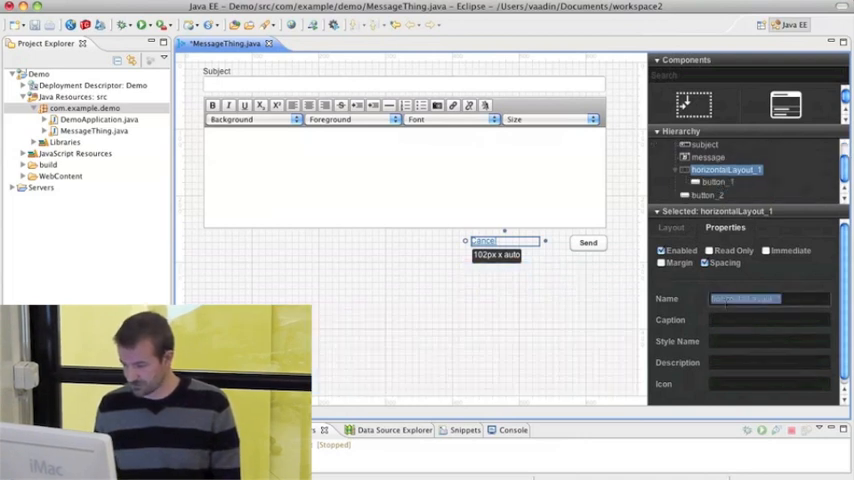
- Rename the button row to buttons and the Send button to send
type("buttons")
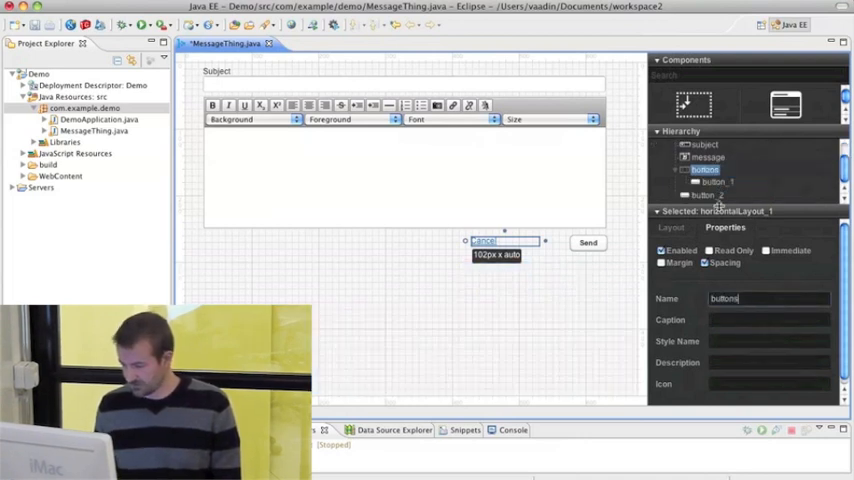
left_click(716, 182)
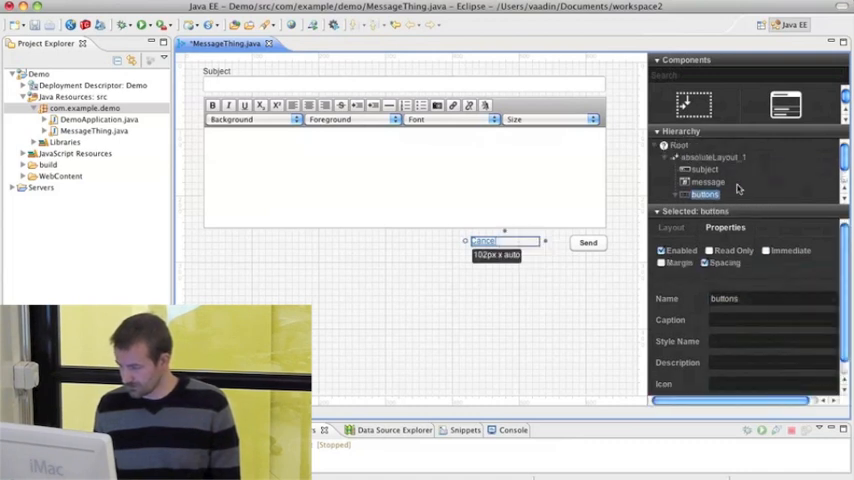
left_click(684, 168)
type("sejd")
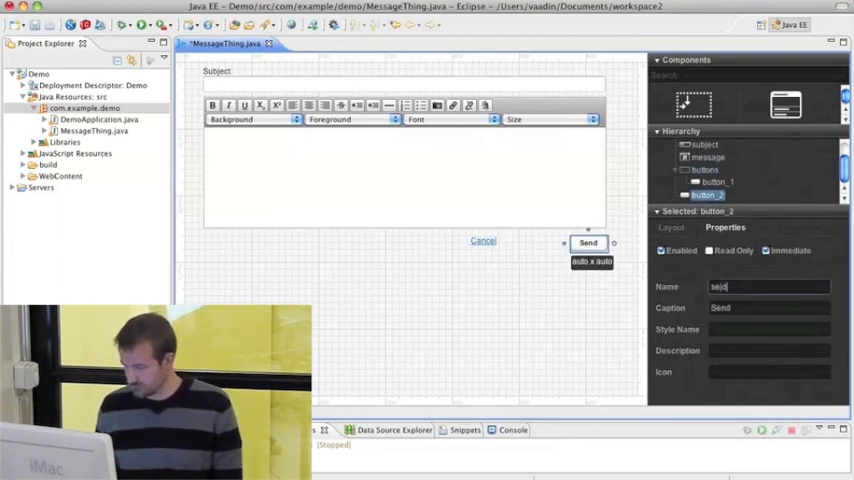
type("send")
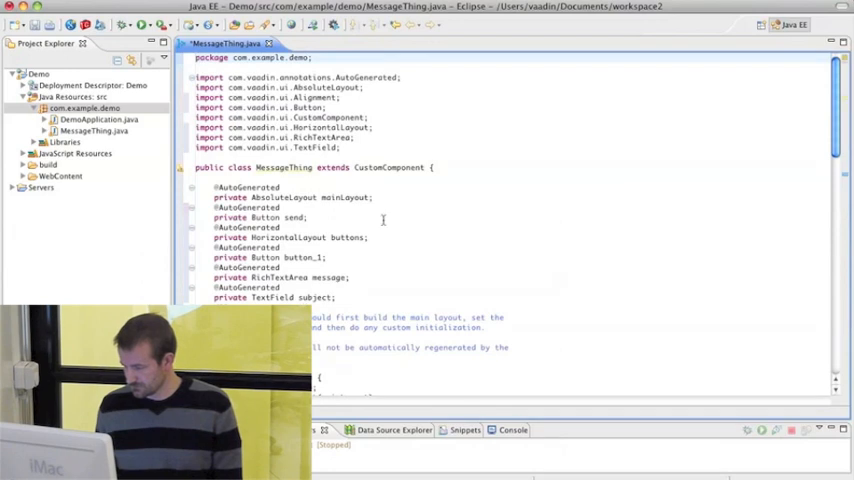
scroll("down", 3)
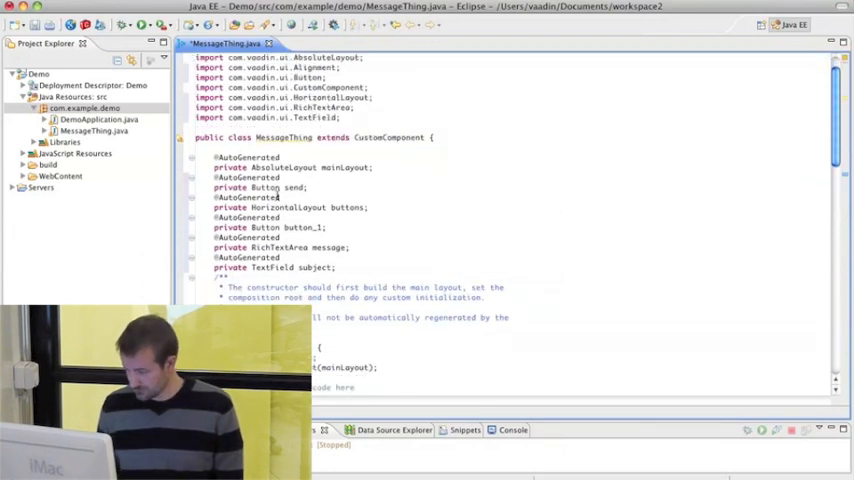
scroll("down", 3)
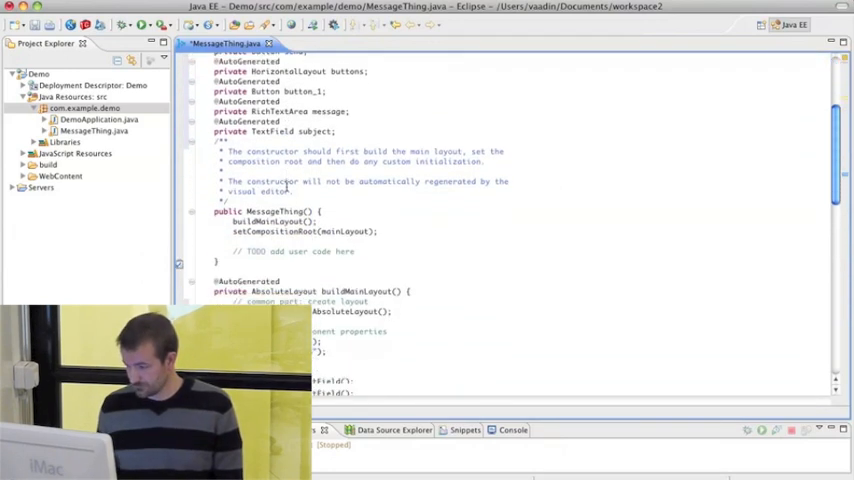
scroll("down", 3)
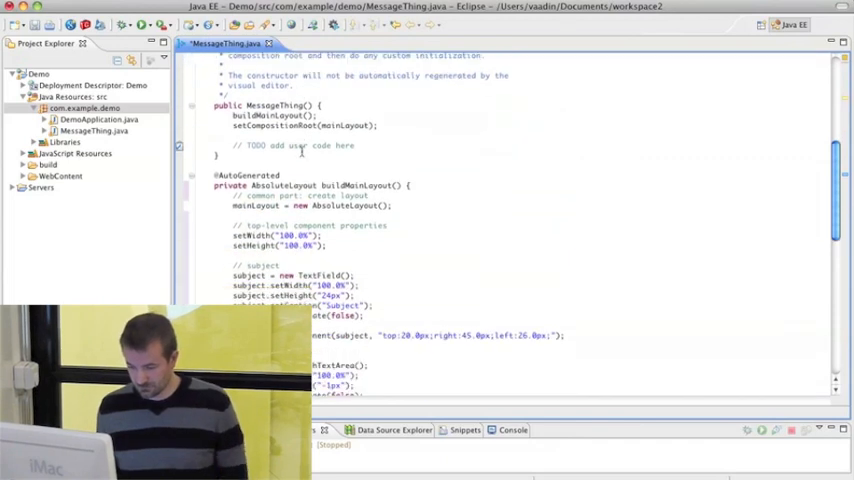
scroll("down", 3)
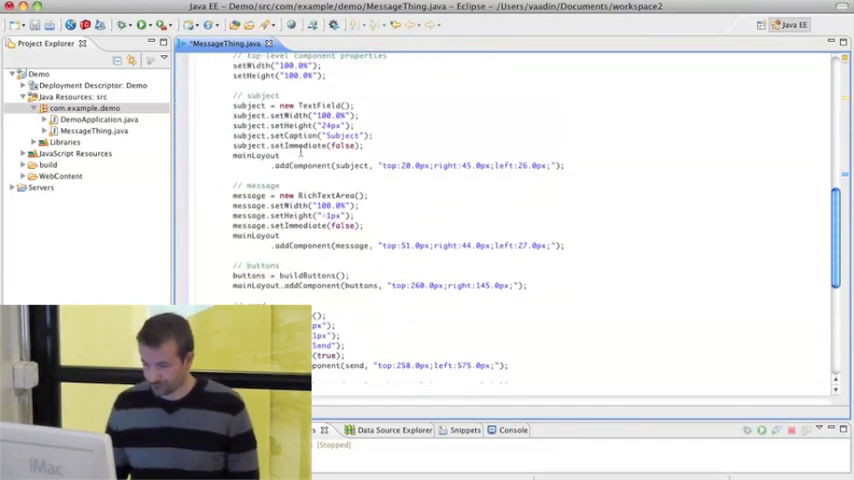
scroll("up", 3)
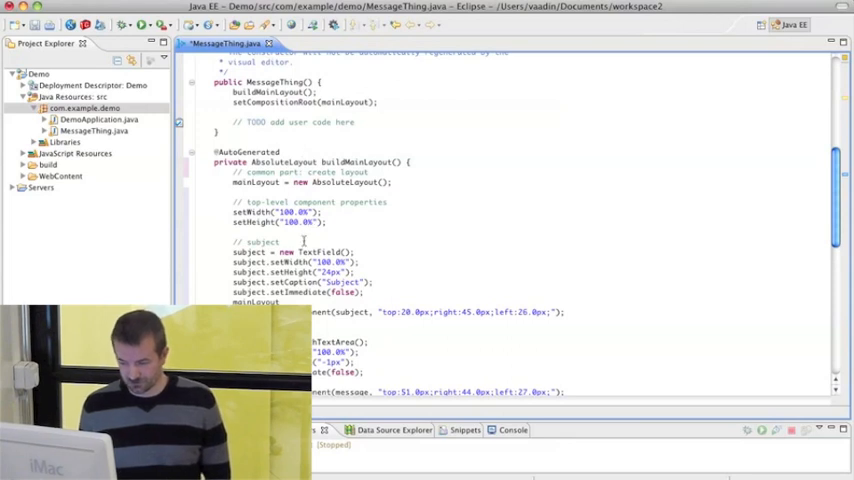
scroll("up", 3)
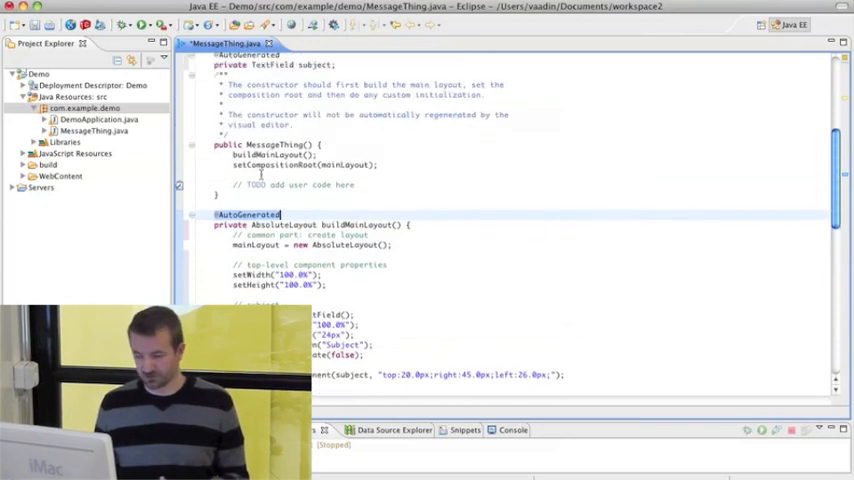
- Replace the TODO comment with send.addListener(new Button.ClickListener(){...}) and generate buttonClick via content assist
triple_click(284, 184)
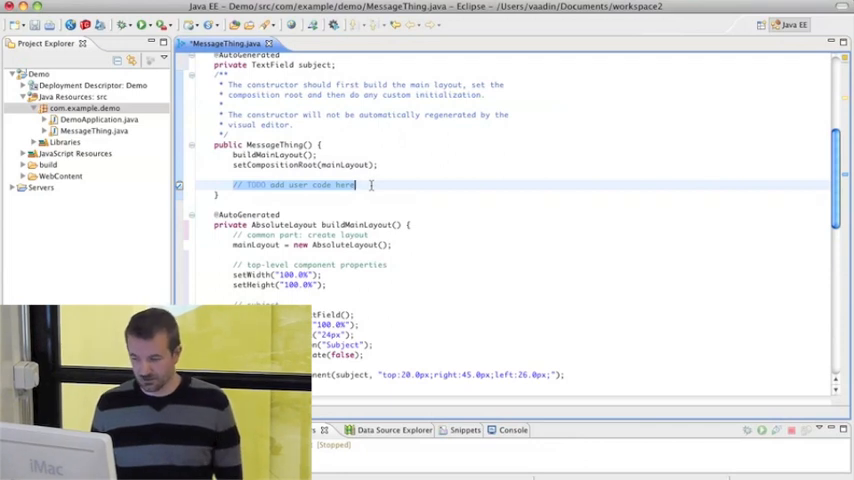
type("send.")
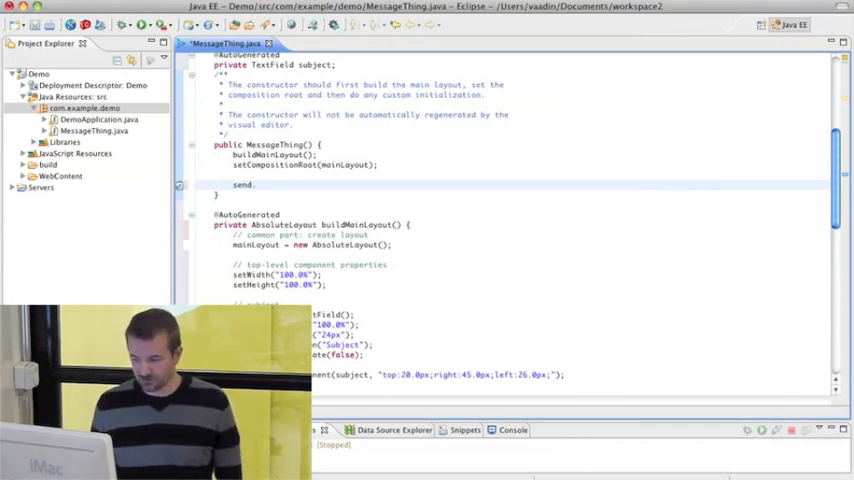
type(".")
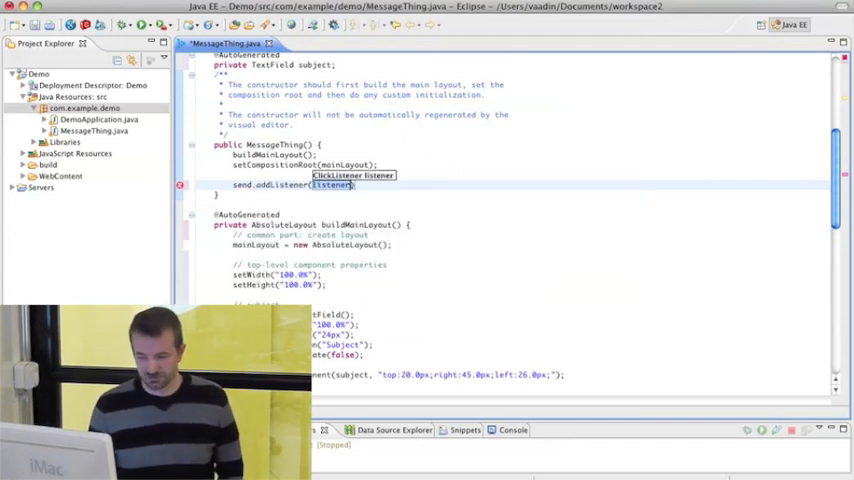
type("newBu")
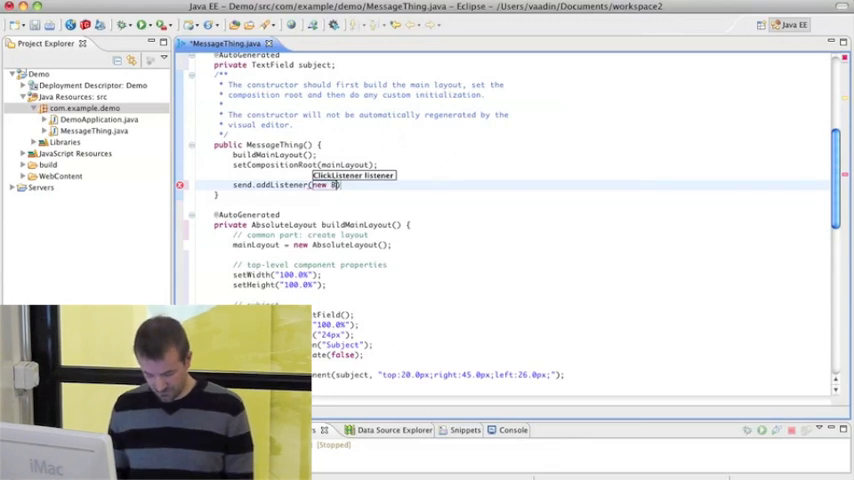
type("Button.")
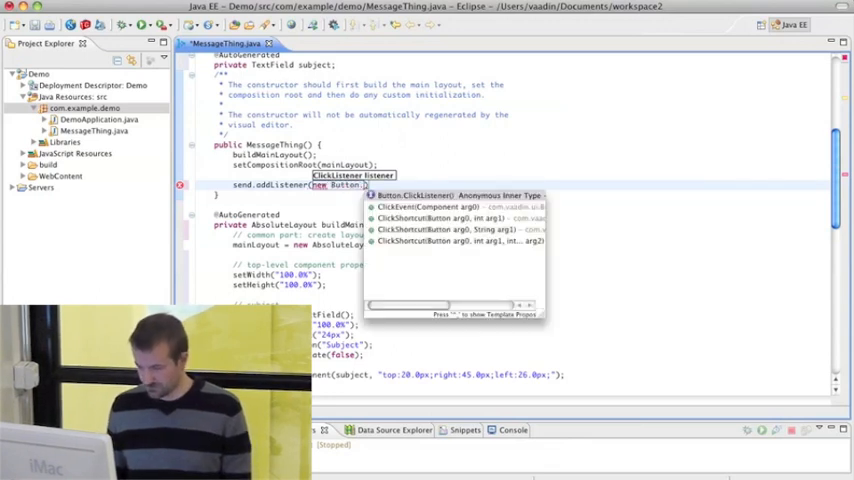
left_click(458, 194)
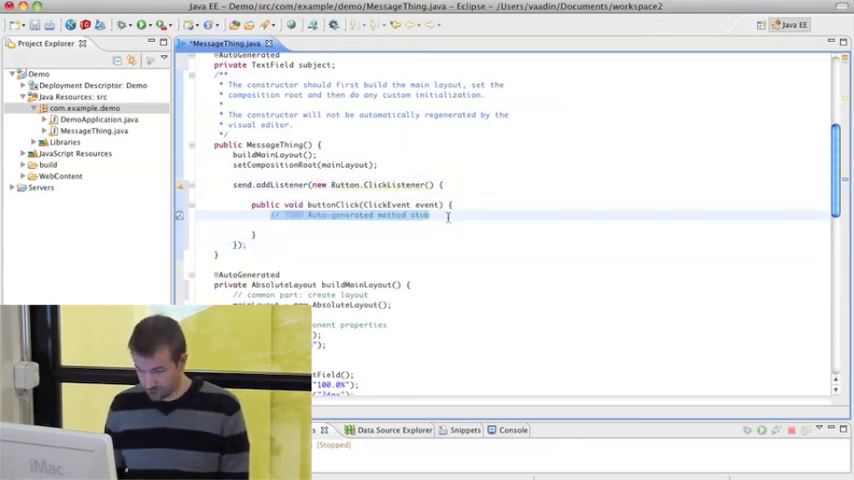
type("getWind")
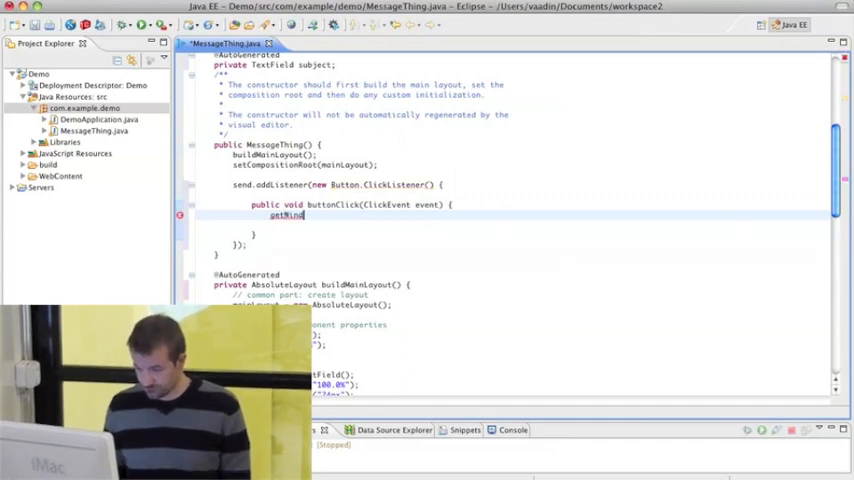
type("on")
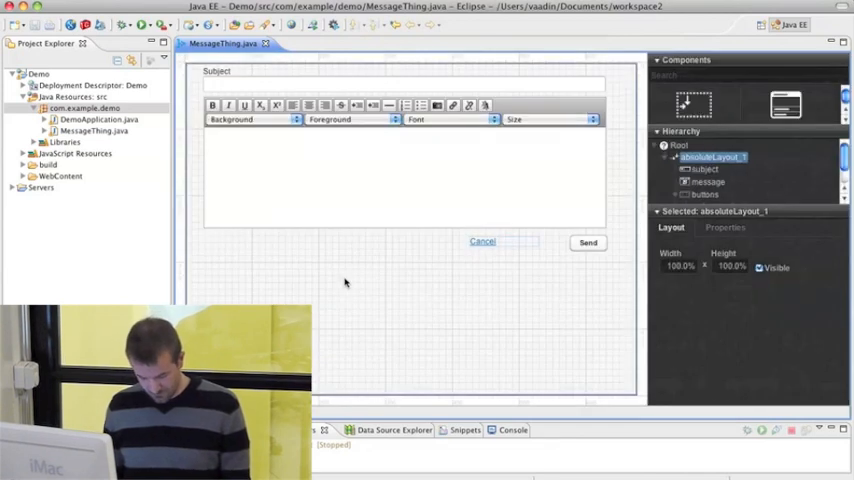
- Select the Send button in the designer to confirm its component name is send
left_click(588, 244)
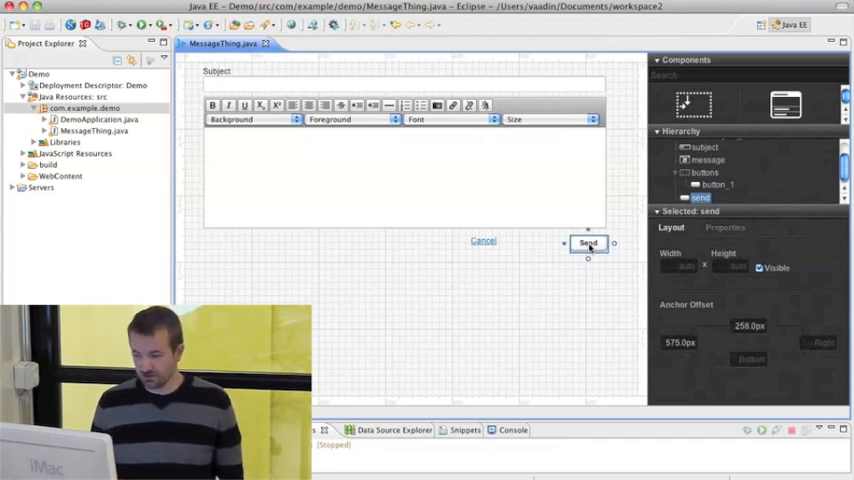
mouse_move(480, 288)
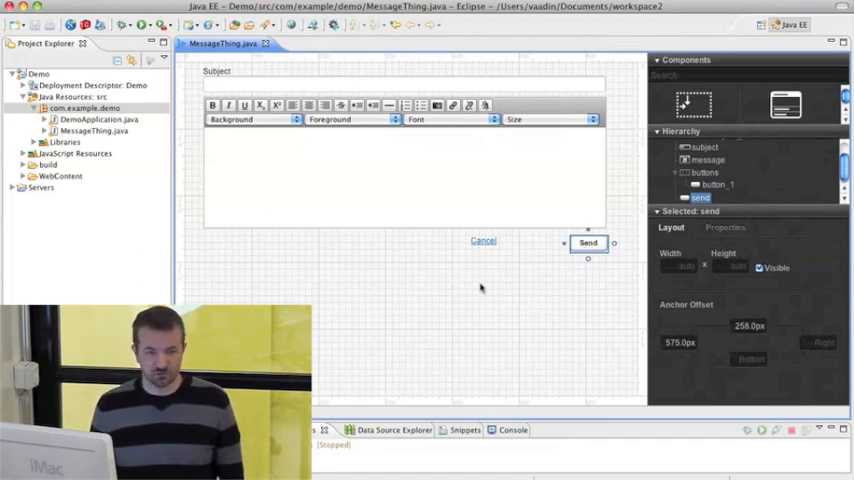
mouse_move(352, 302)
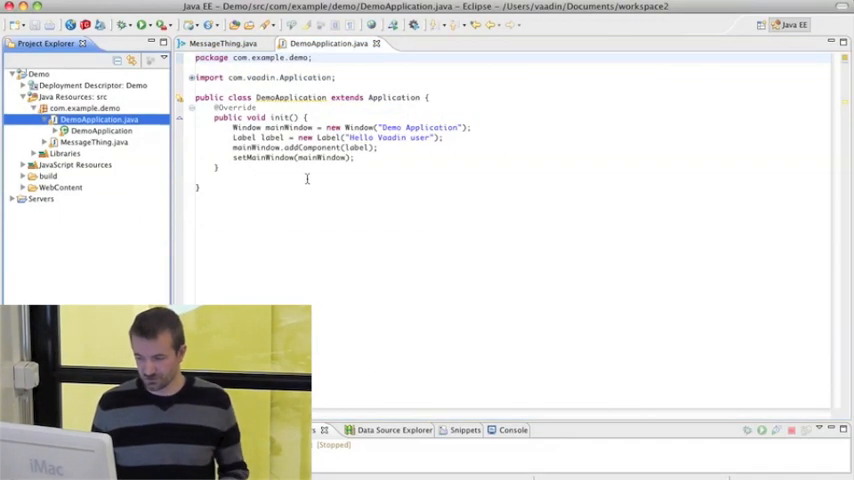
- Replace the Label lines with mainWindow.setContent(new MessageThing()) and select the Demo project
left_click_drag(232, 136, 376, 148)
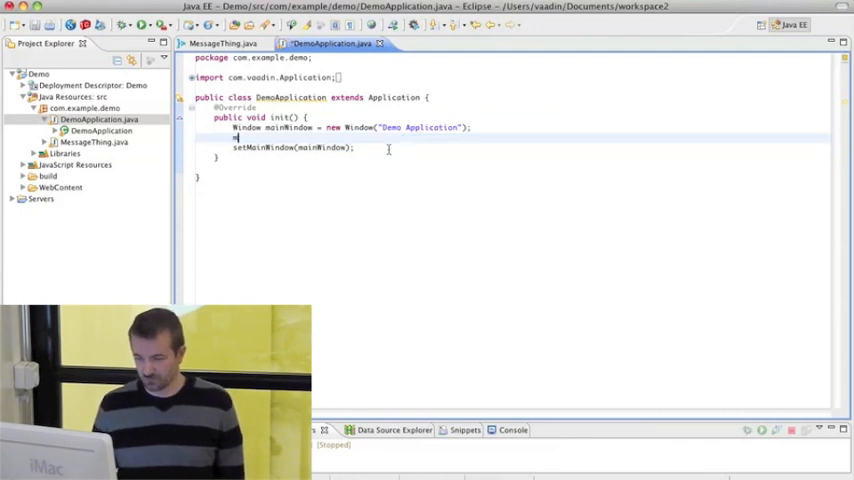
type("mai")
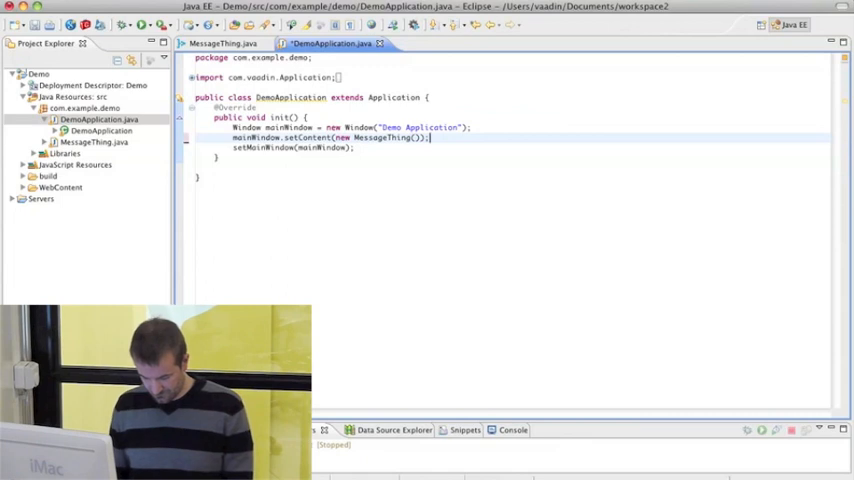
left_click(38, 74)
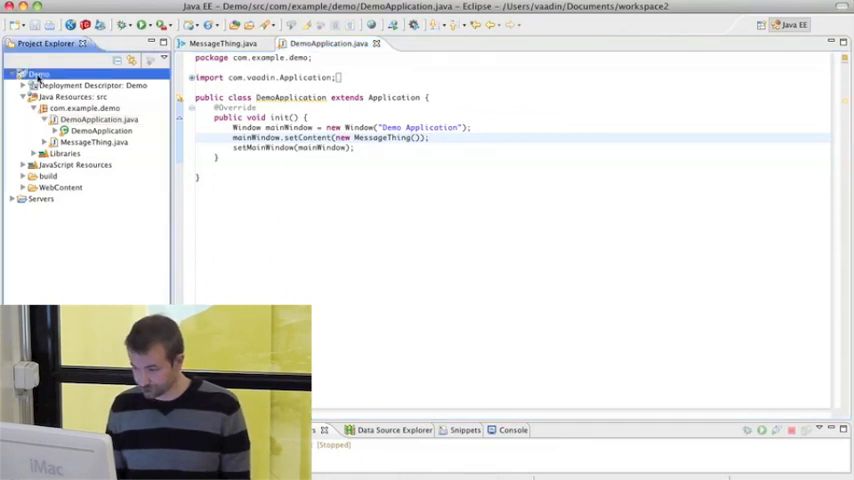
- Run the Demo project on Tomcat v6.0 Server at localhost via Run As > Run on Server
right_click(38, 76)
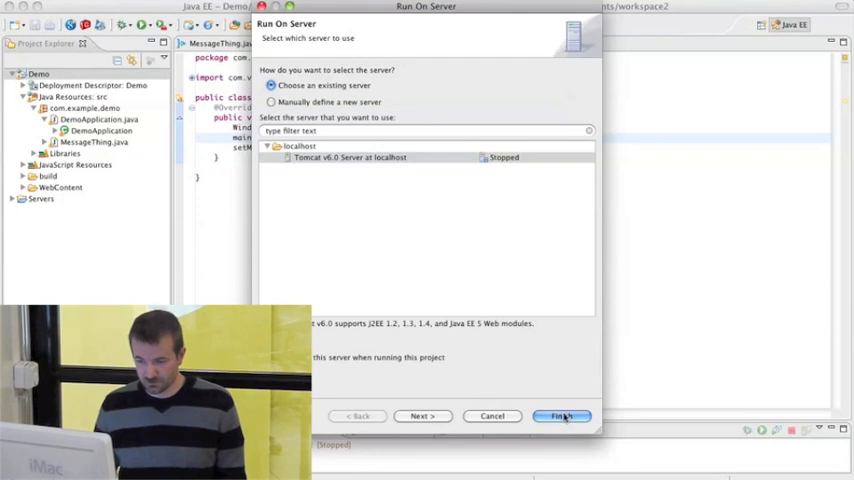
left_click(560, 416)
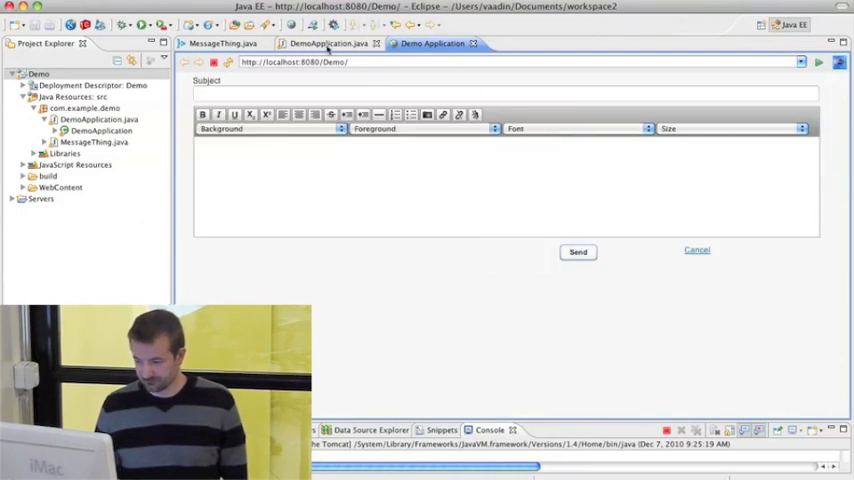
- Switch between DemoApplication, the running demo page and MessageThing's visual layout, ending on the rich text area settings
left_click(328, 44)
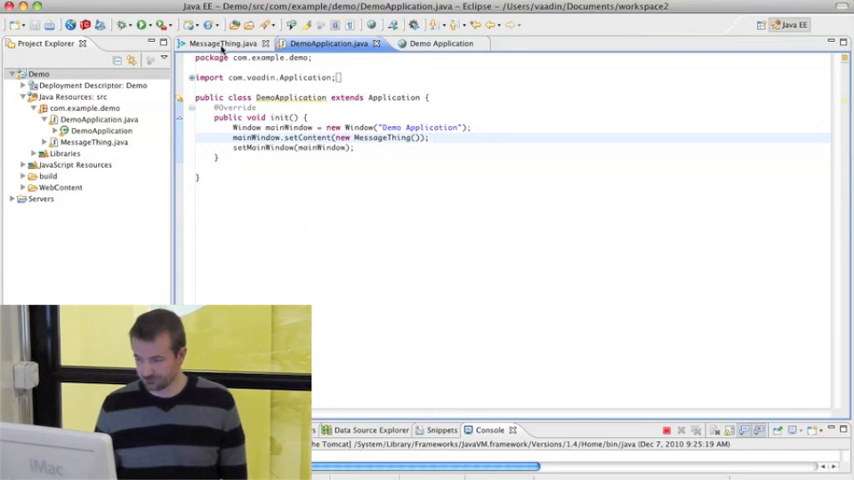
left_click(222, 44)
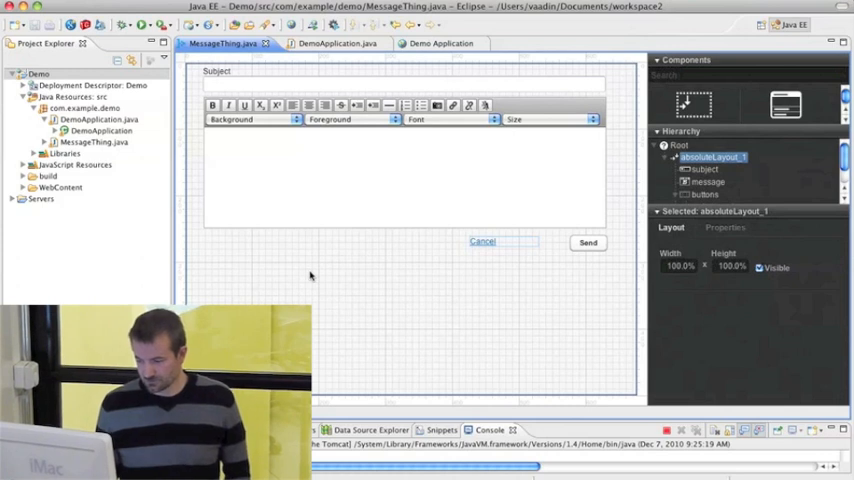
left_click(432, 44)
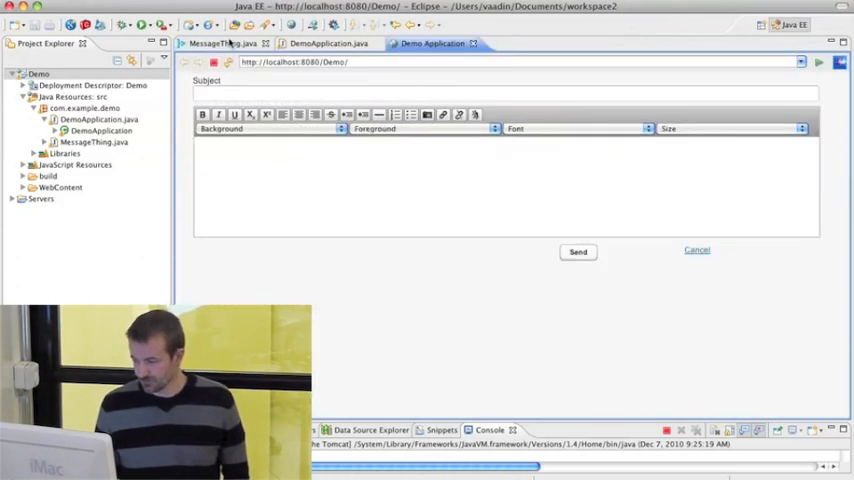
left_click(224, 44)
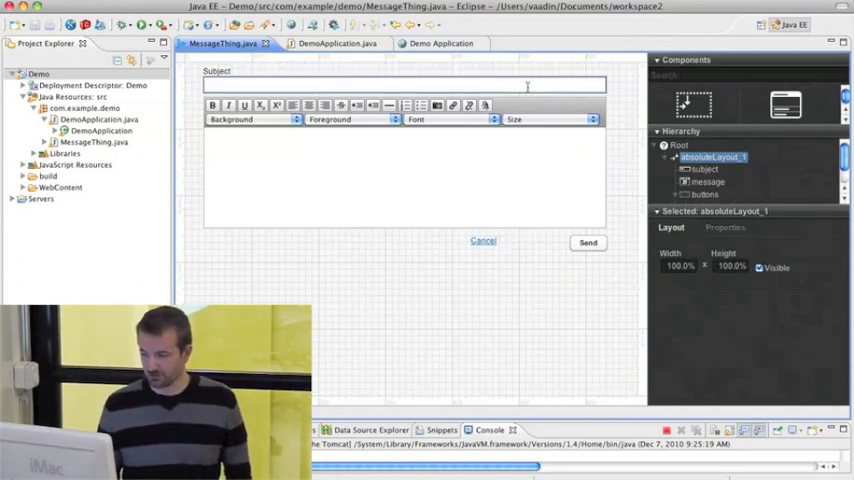
left_click(400, 84)
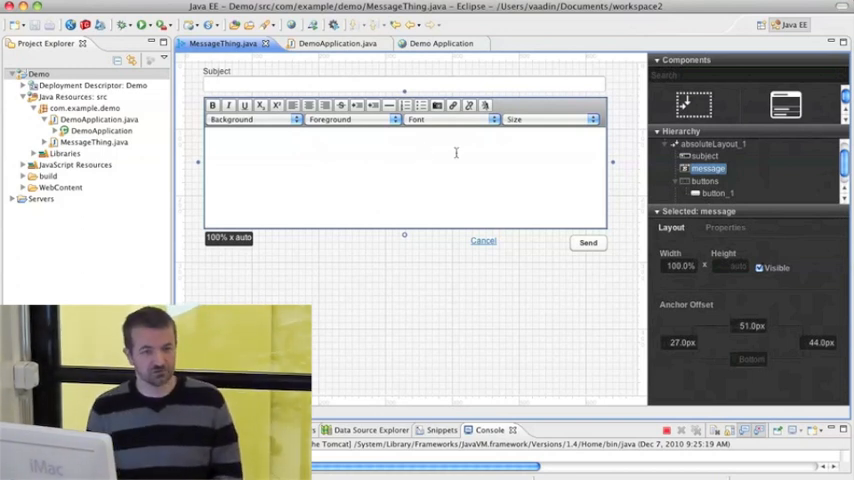
mouse_move(558, 240)
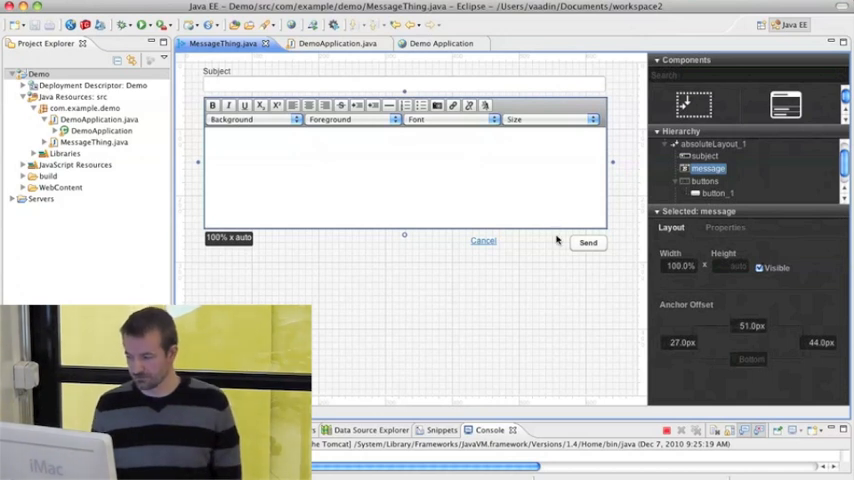
mouse_move(428, 296)
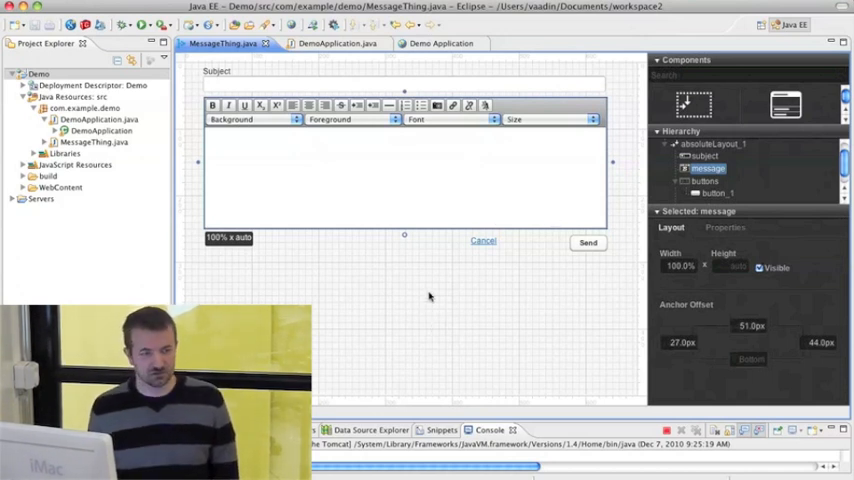